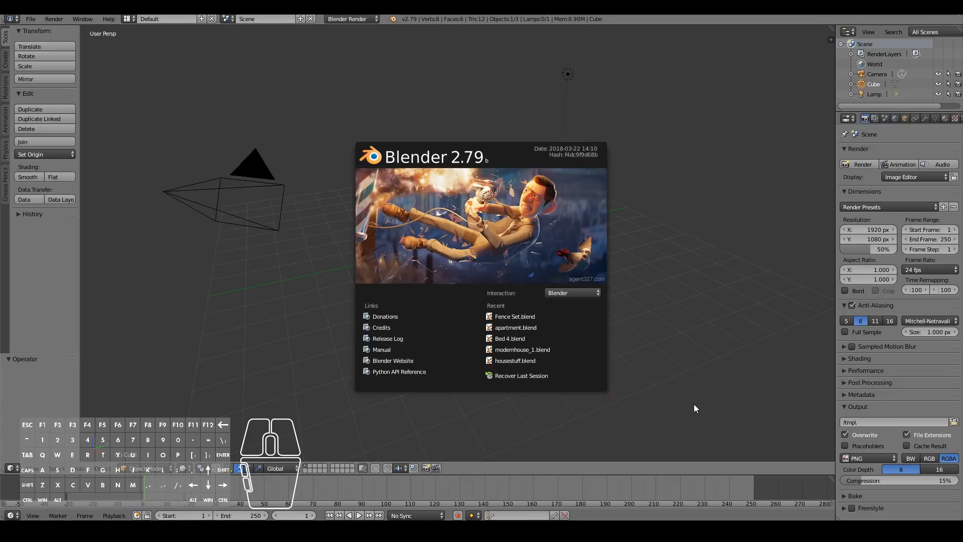
{"action": "mouse_move", "coordinate": [677, 367]}
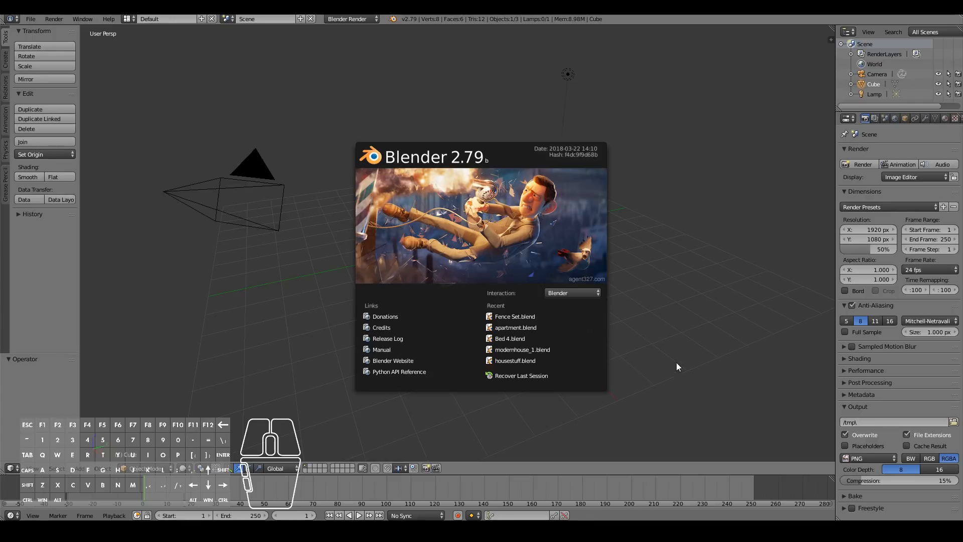
{"action": "mouse_move", "coordinate": [683, 364]}
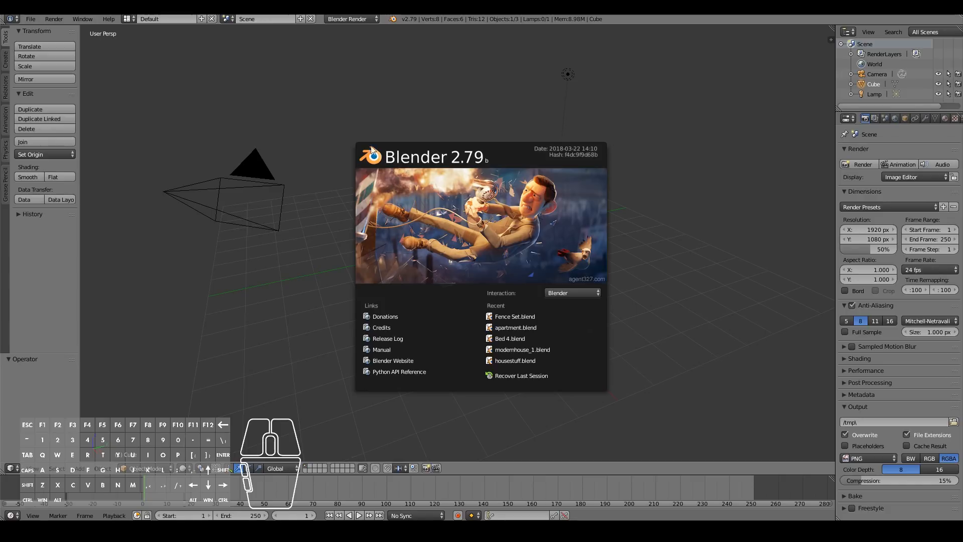
{"action": "mouse_move", "coordinate": [688, 208]}
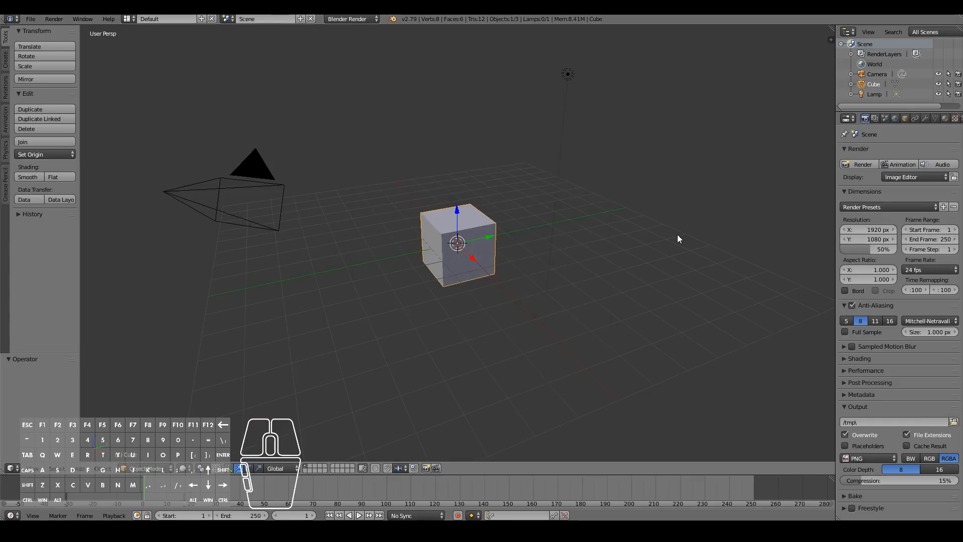
{"action": "mouse_move", "coordinate": [43, 46]}
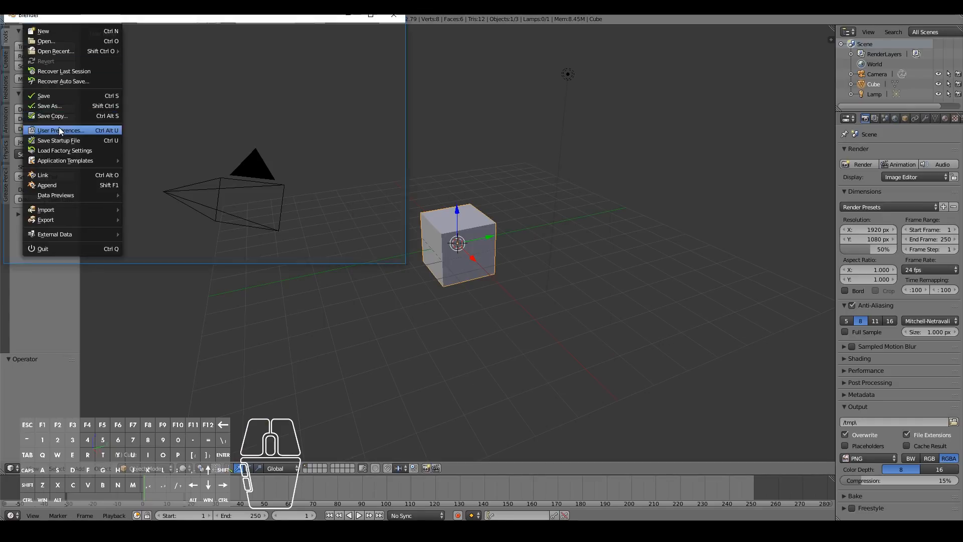
Step: Enable the Archimesh add-on in User Preferences by searching 'archi', then close the window
{"action": "left_click", "coordinate": [60, 130]}
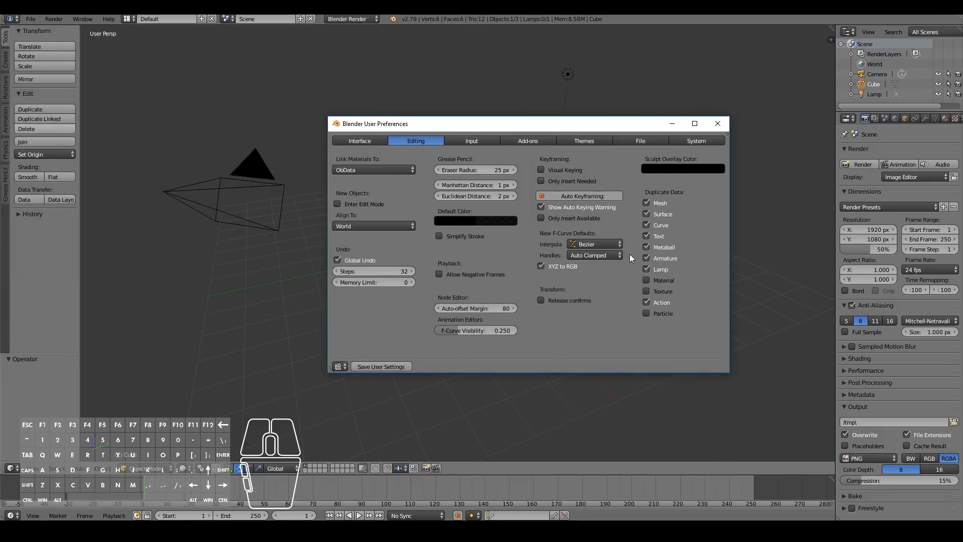
{"action": "mouse_move", "coordinate": [527, 141]}
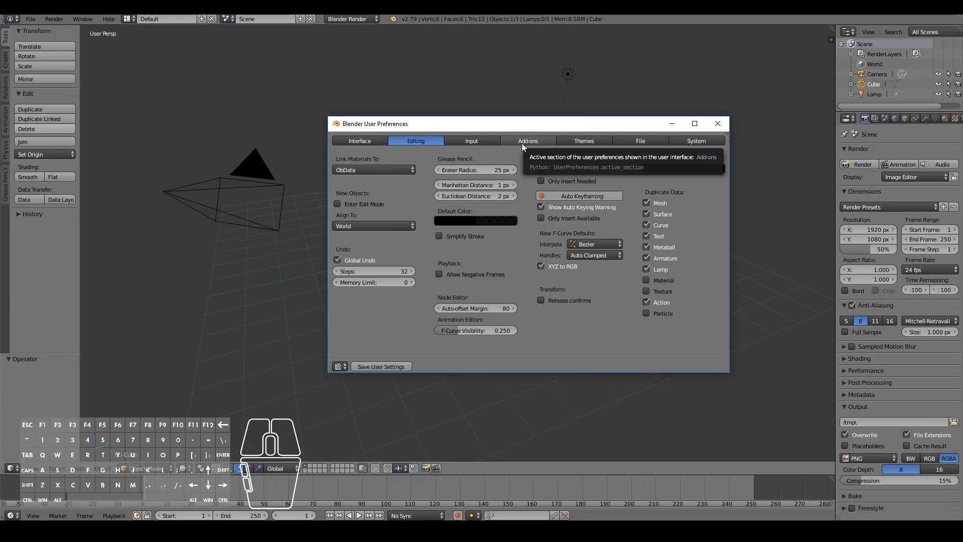
{"action": "left_click", "coordinate": [526, 140]}
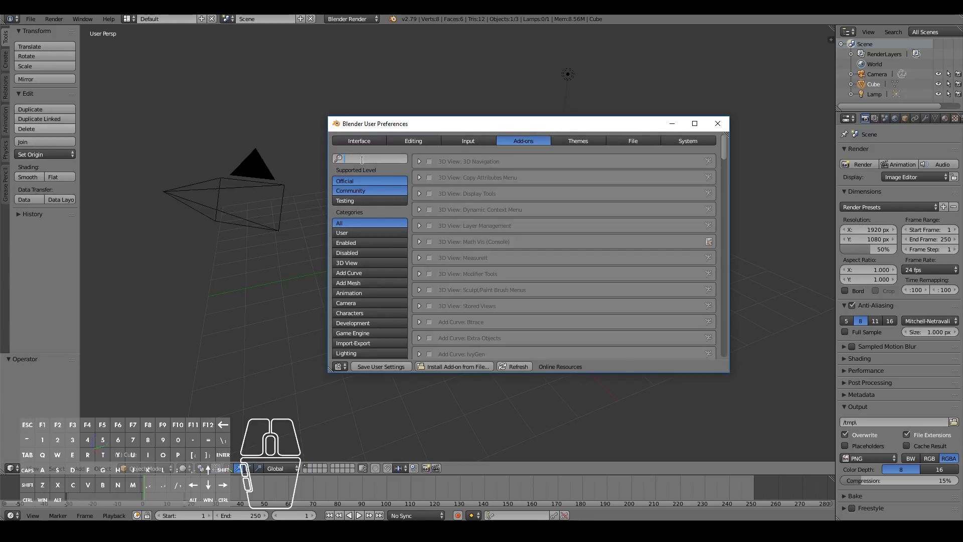
{"action": "type", "text": "archi"}
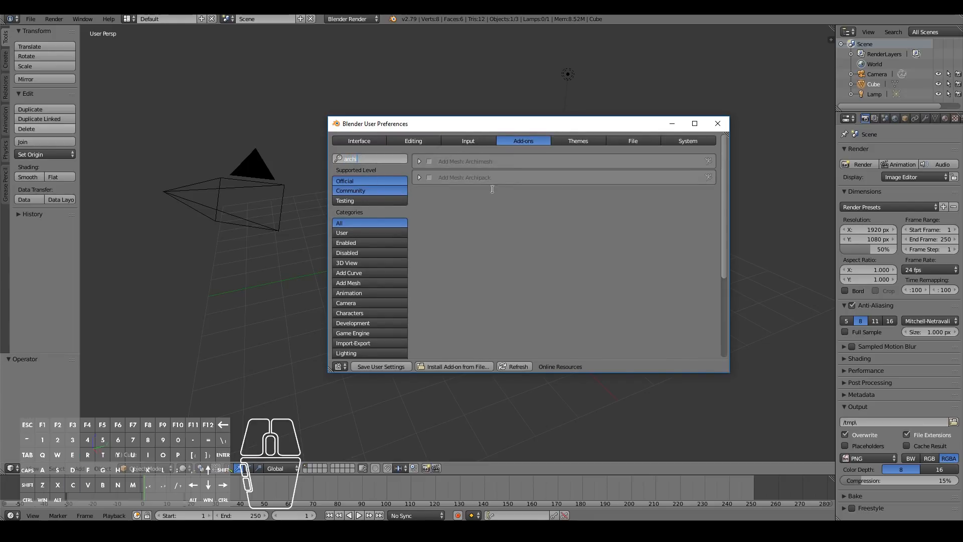
{"action": "mouse_move", "coordinate": [460, 177]}
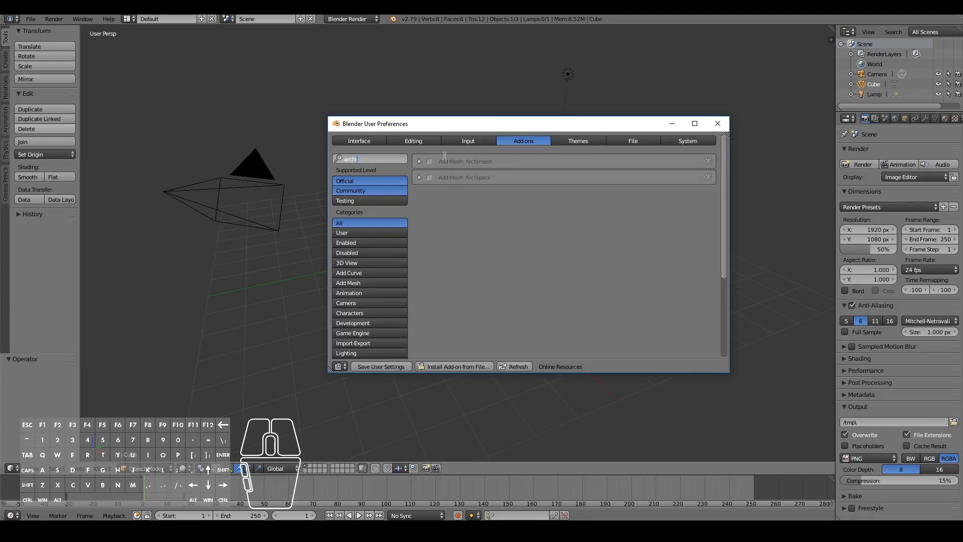
{"action": "left_click", "coordinate": [429, 160]}
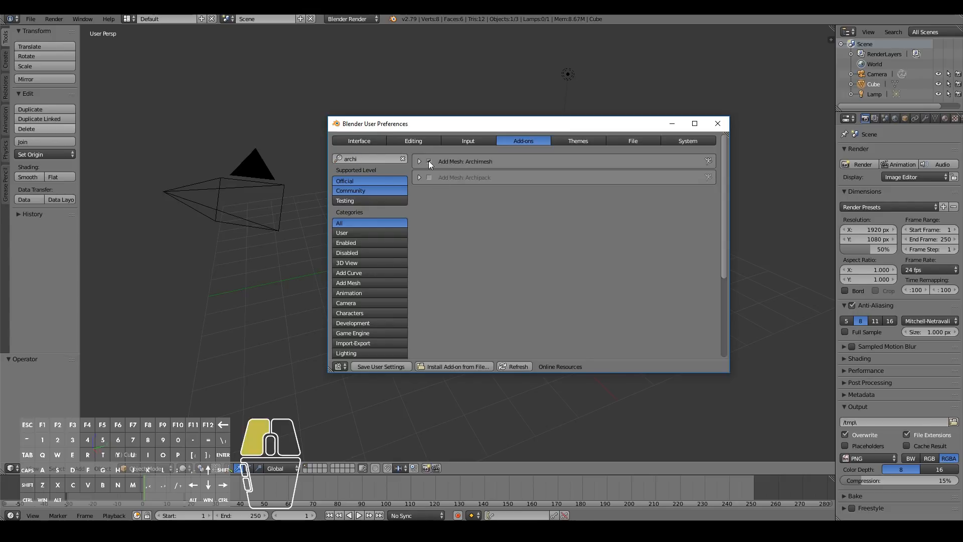
{"action": "left_click", "coordinate": [428, 160]}
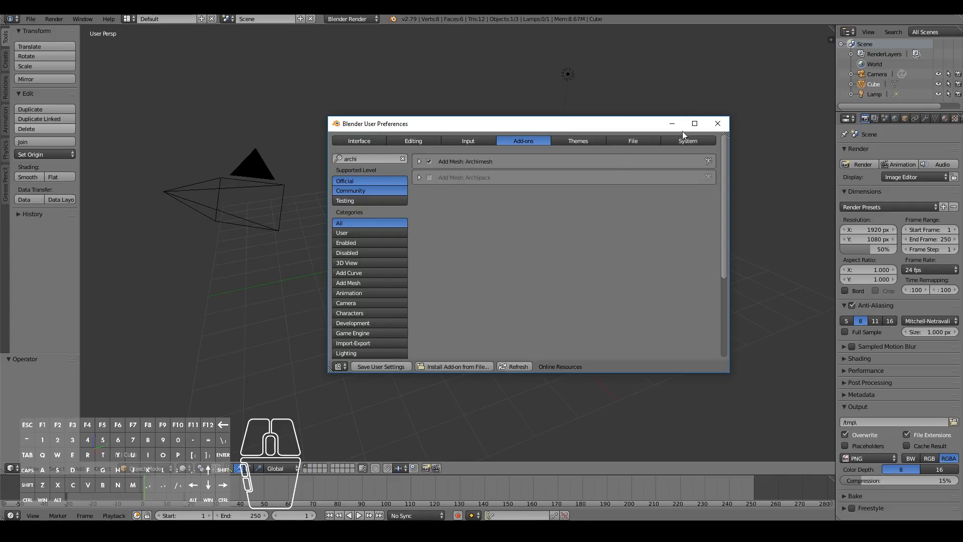
{"action": "mouse_move", "coordinate": [716, 123]}
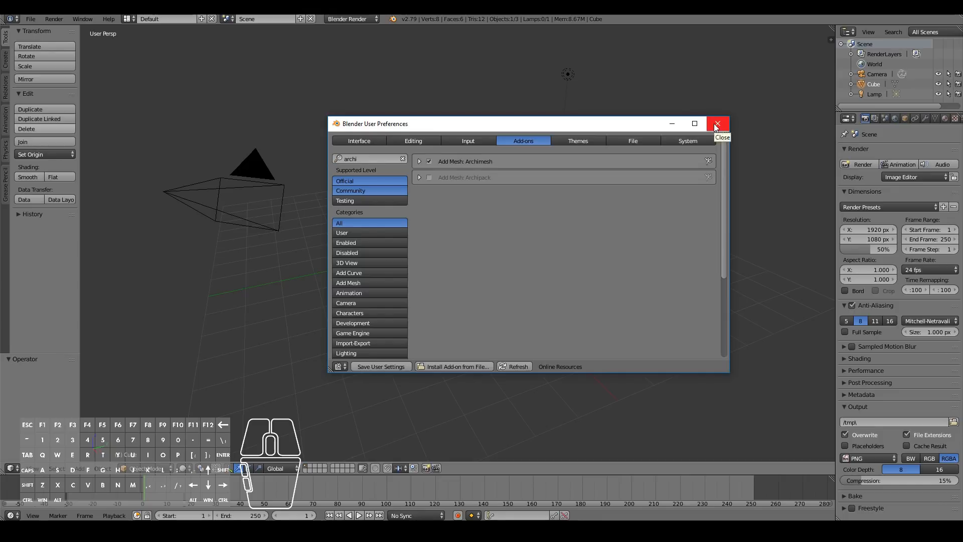
{"action": "left_click", "coordinate": [716, 124]}
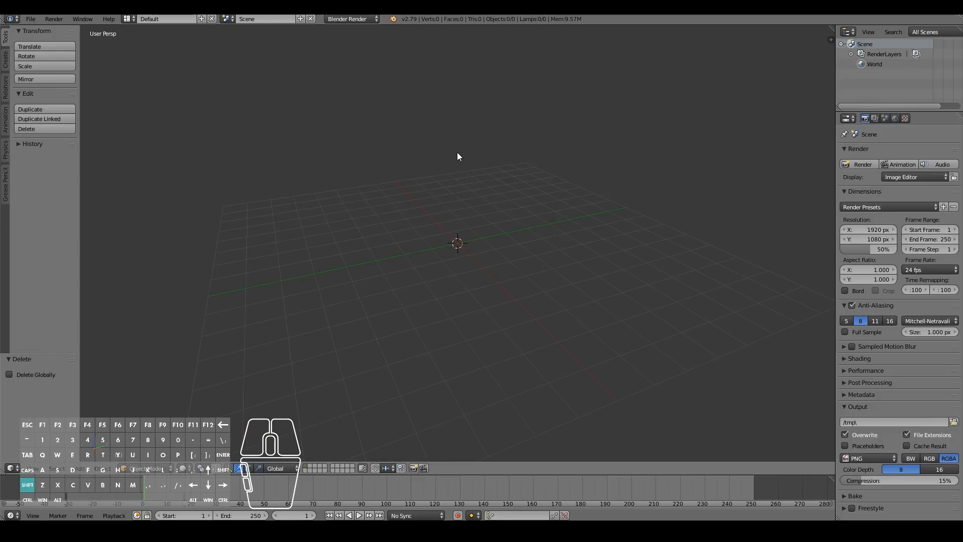
Step: Add an Archimesh room, door and staircase to the empty scene via Shift+A
{"action": "key", "text": "shift+a"}
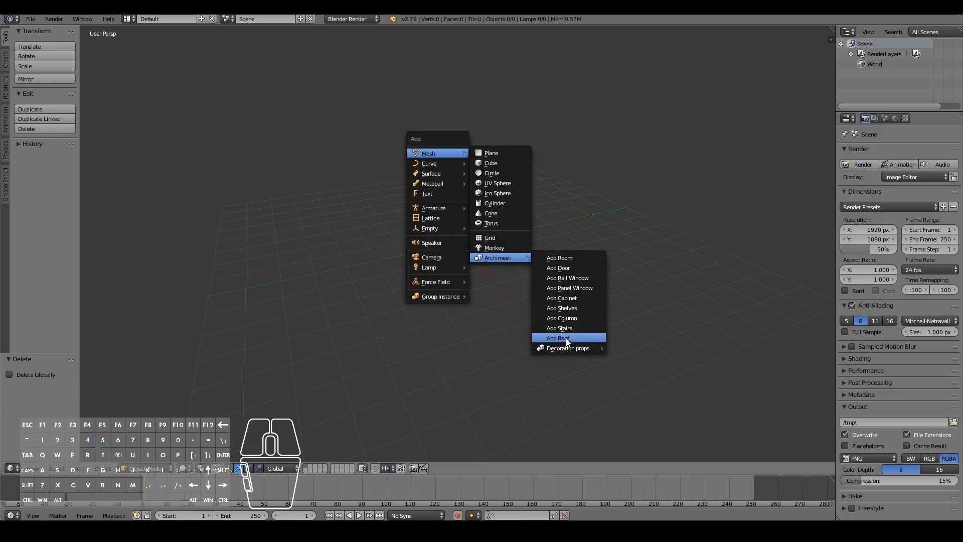
{"action": "left_click", "coordinate": [557, 338]}
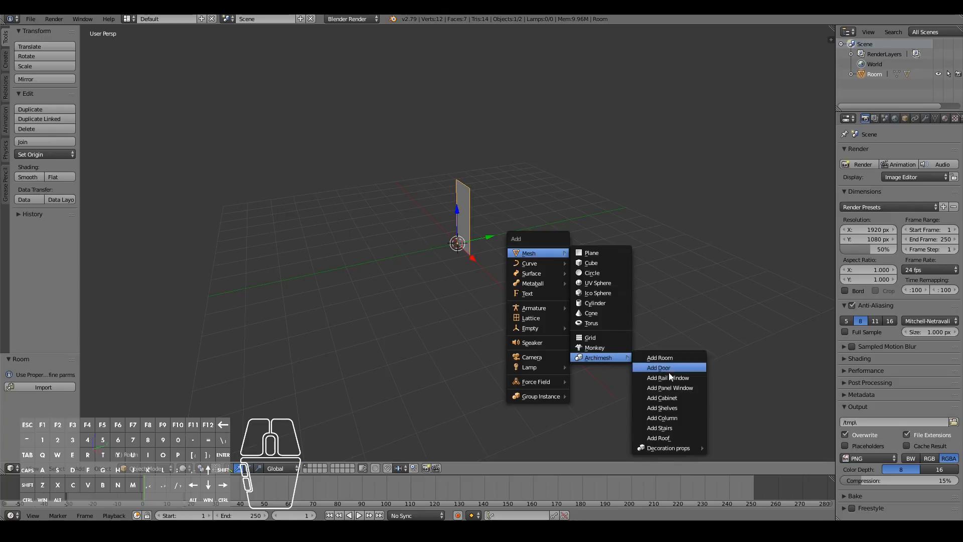
{"action": "left_click", "coordinate": [667, 377]}
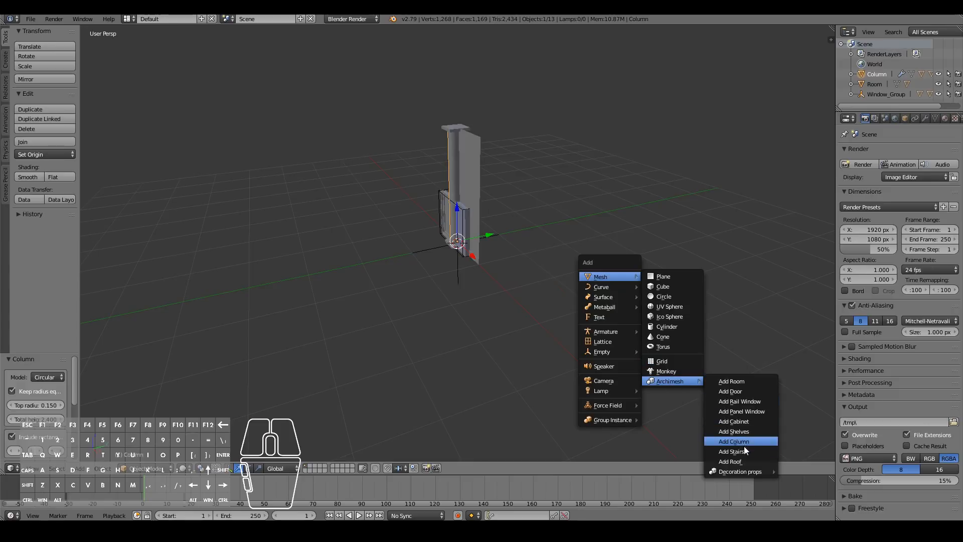
{"action": "left_click", "coordinate": [731, 450]}
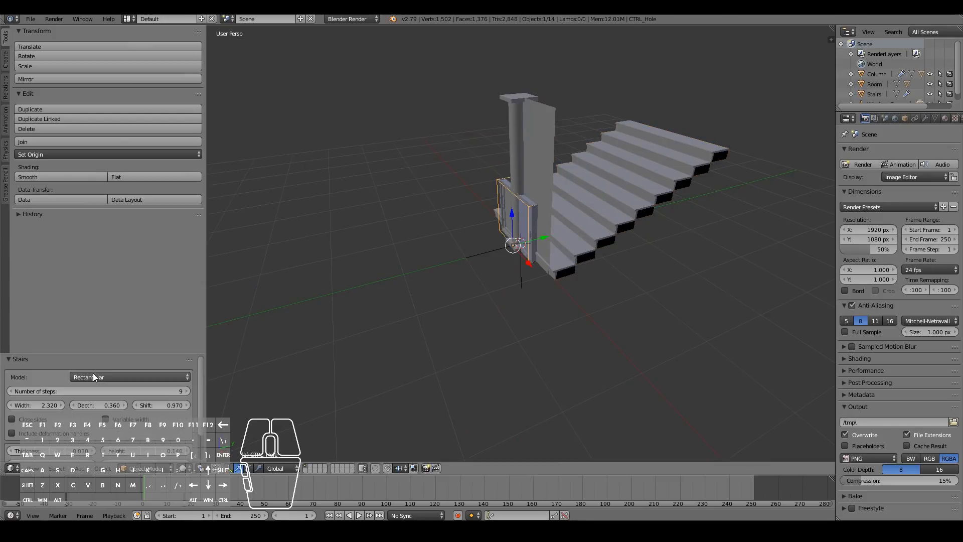
{"action": "mouse_move", "coordinate": [526, 206]}
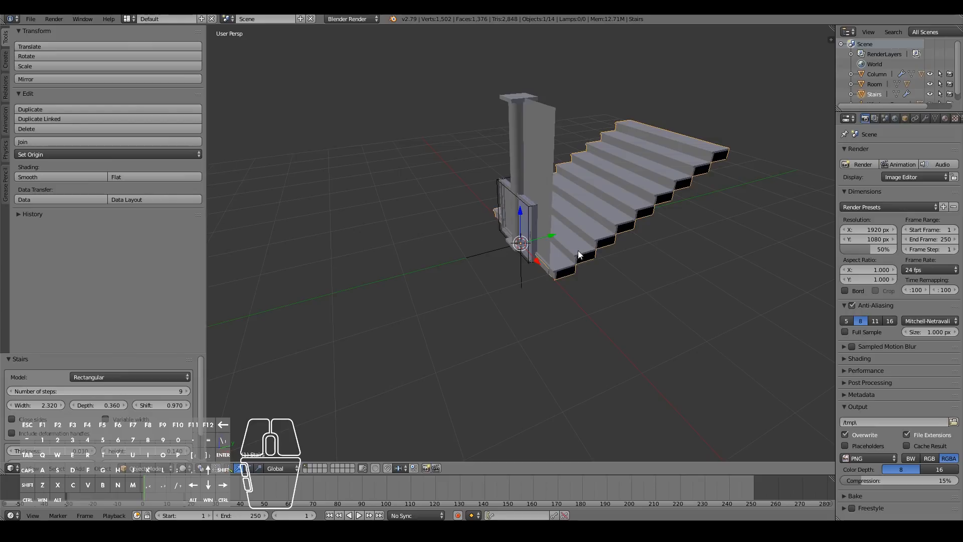
{"action": "key", "text": "Tab"}
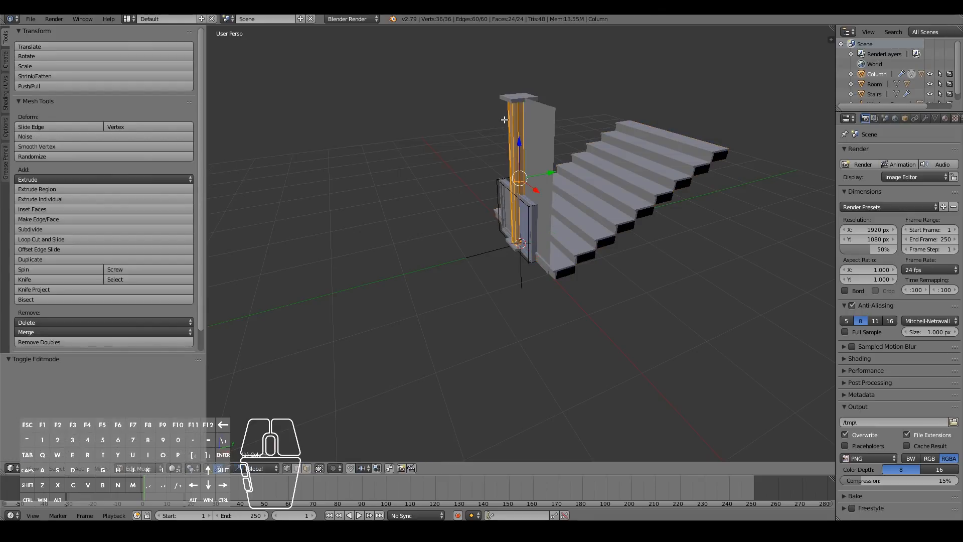
{"action": "key", "text": "Tab"}
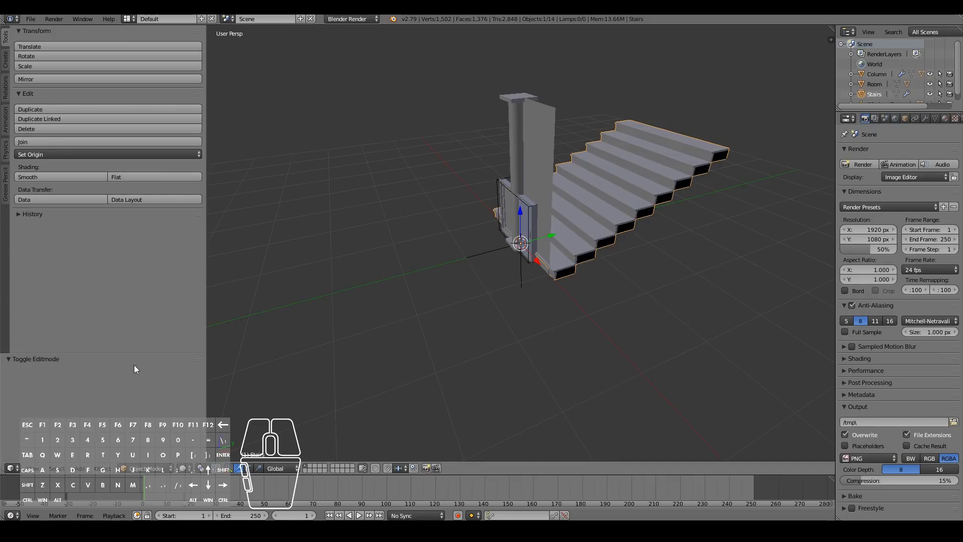
{"action": "mouse_move", "coordinate": [595, 269]}
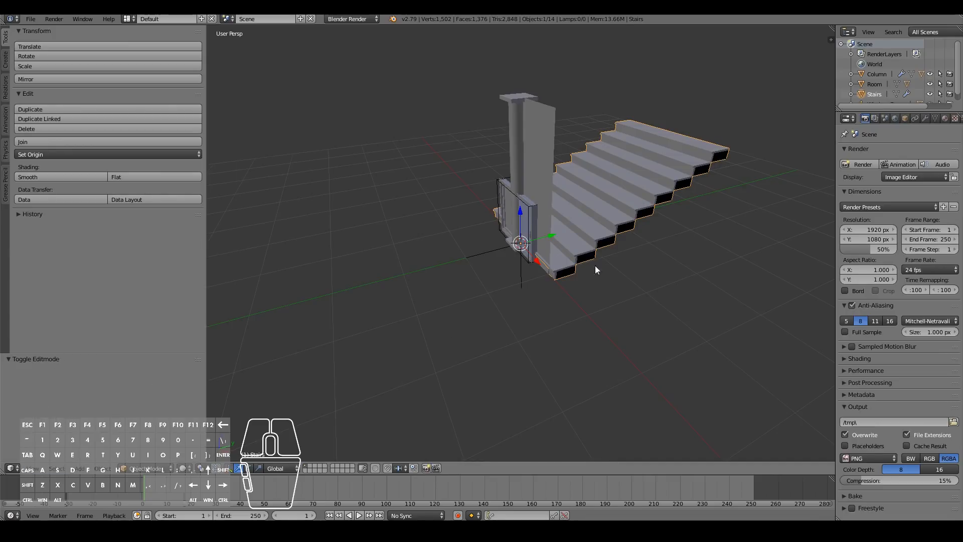
{"action": "key", "text": "Tab"}
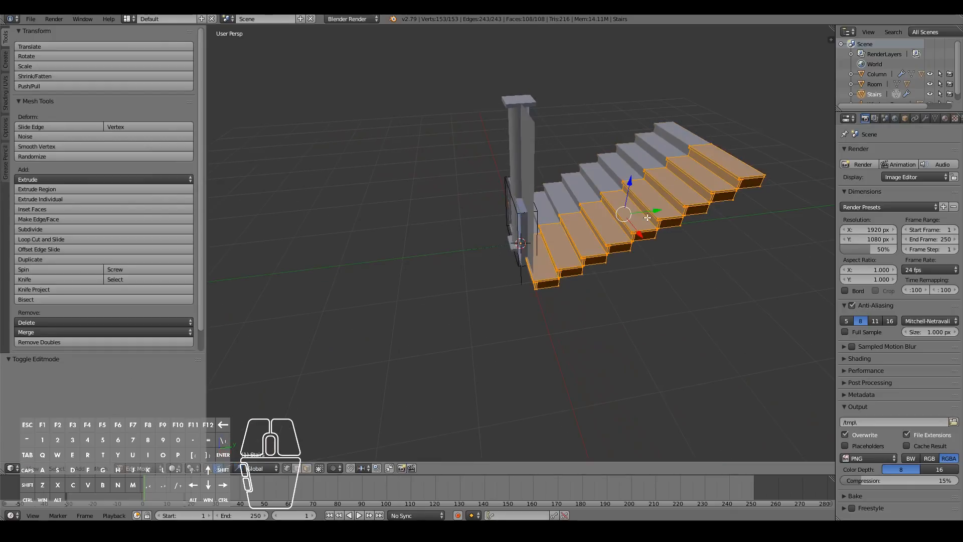
{"action": "key", "text": "Tab"}
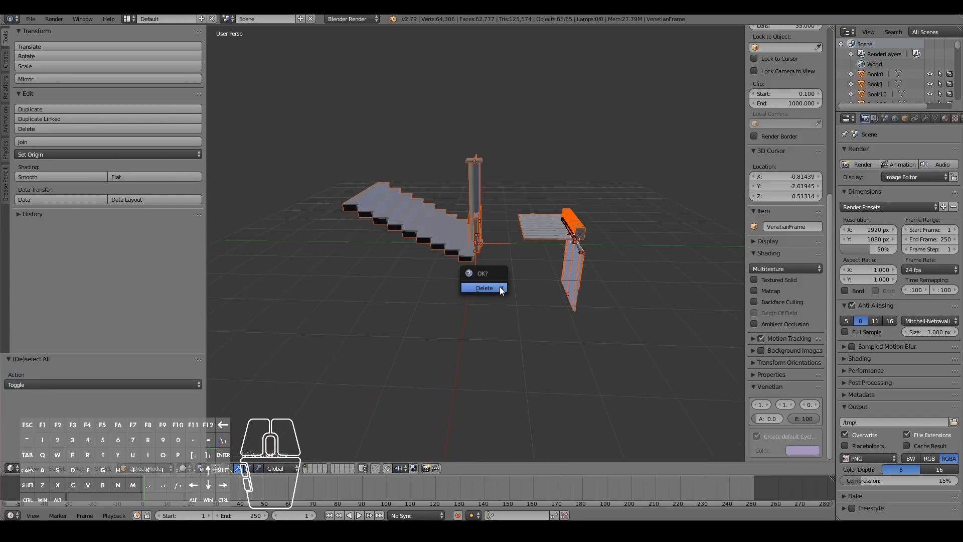
Step: Delete all objects, then disable Archimesh and enable Archipack in User Preferences
{"action": "left_click", "coordinate": [483, 287]}
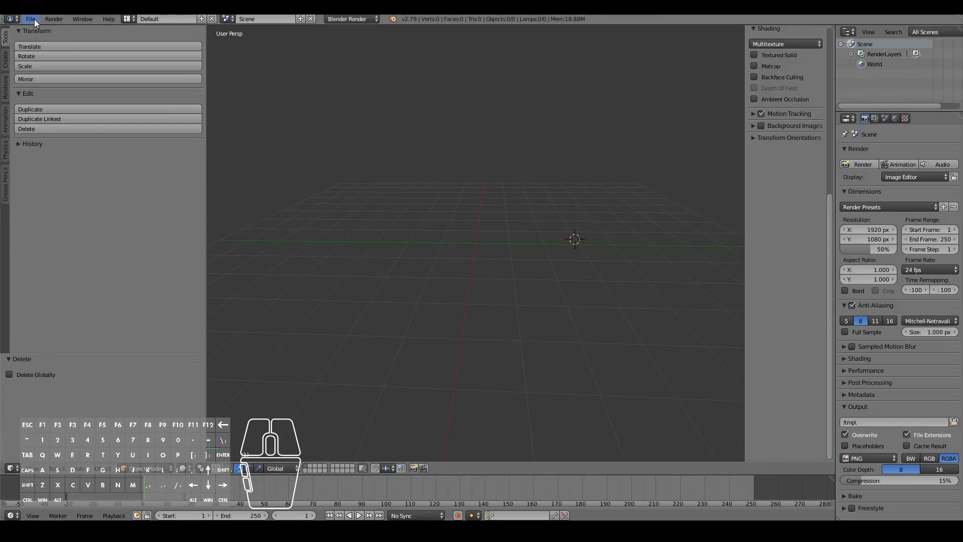
{"action": "left_click", "coordinate": [30, 18]}
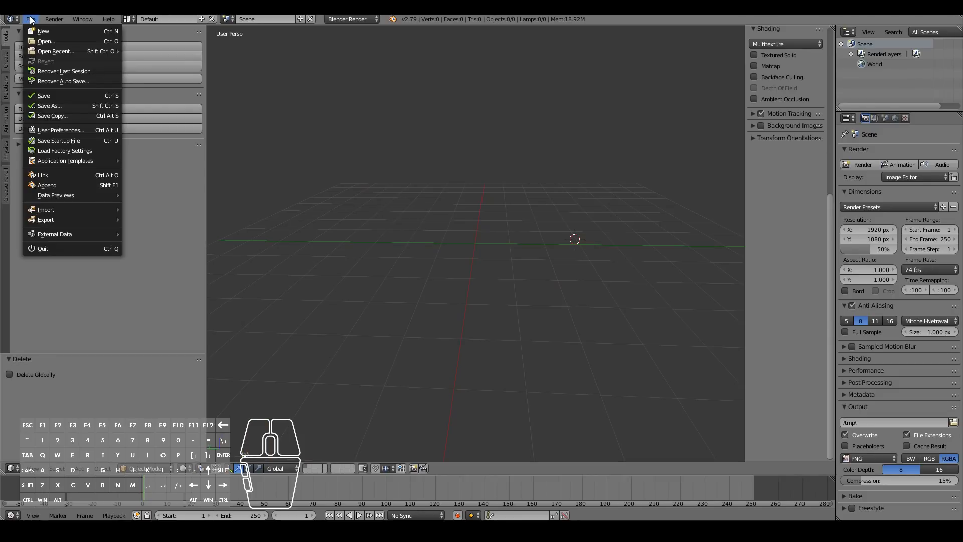
{"action": "left_click", "coordinate": [61, 130]}
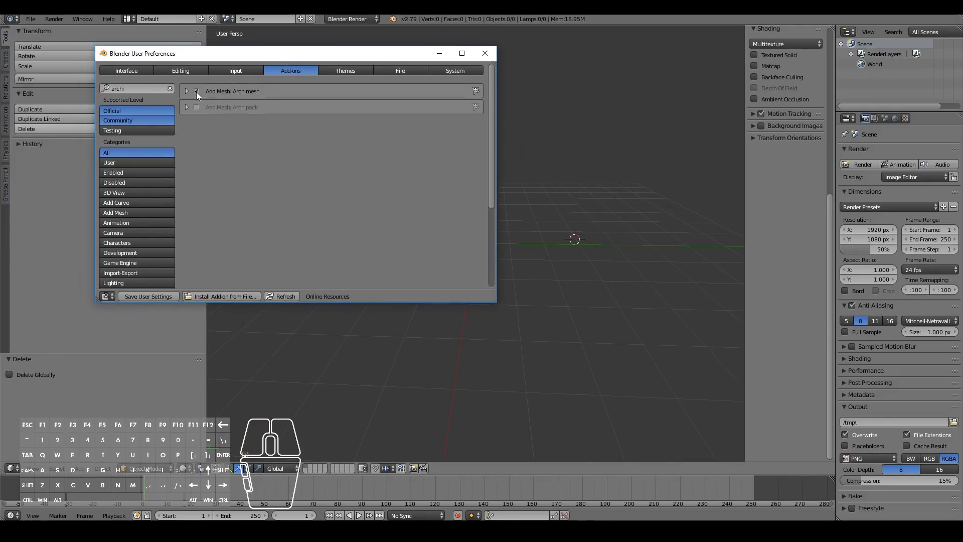
{"action": "left_click", "coordinate": [196, 108]}
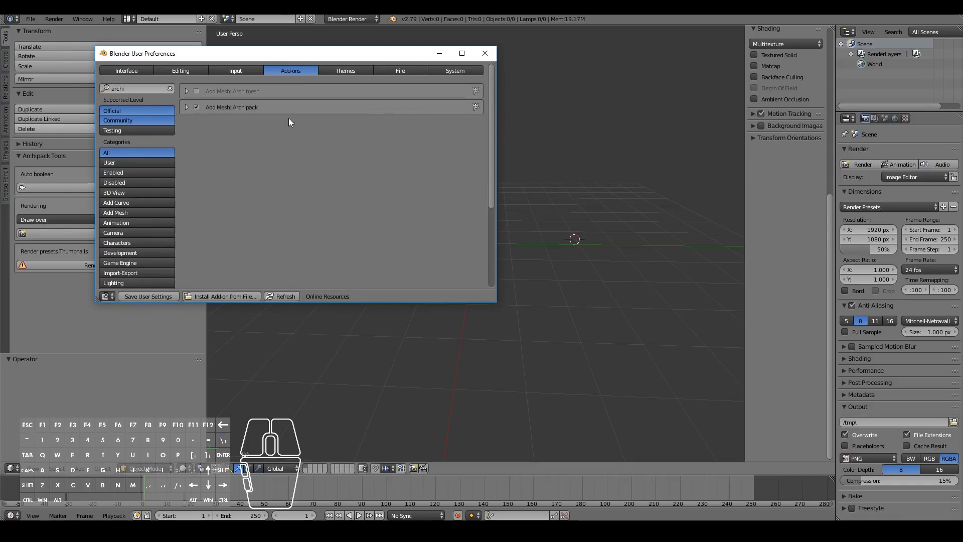
{"action": "left_click", "coordinate": [485, 53]}
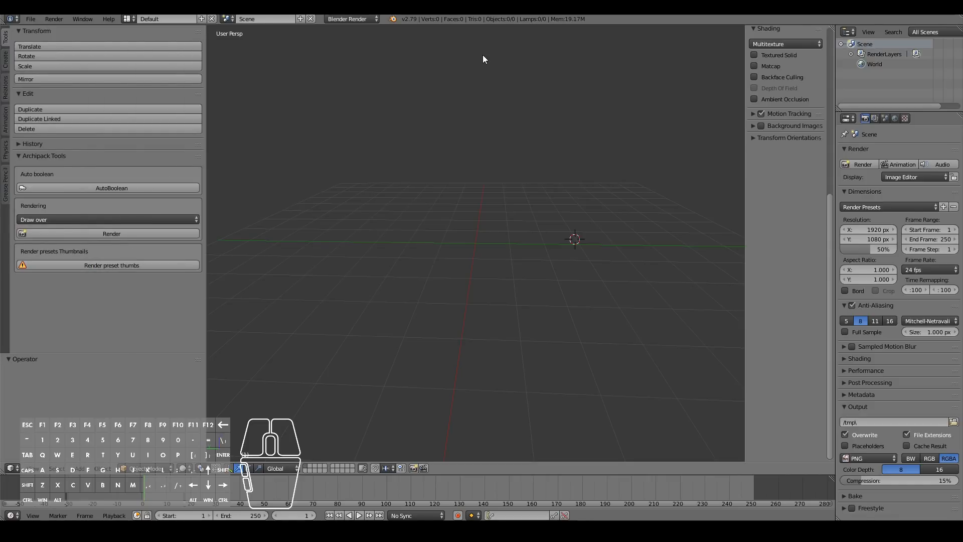
{"action": "left_click", "coordinate": [476, 240]}
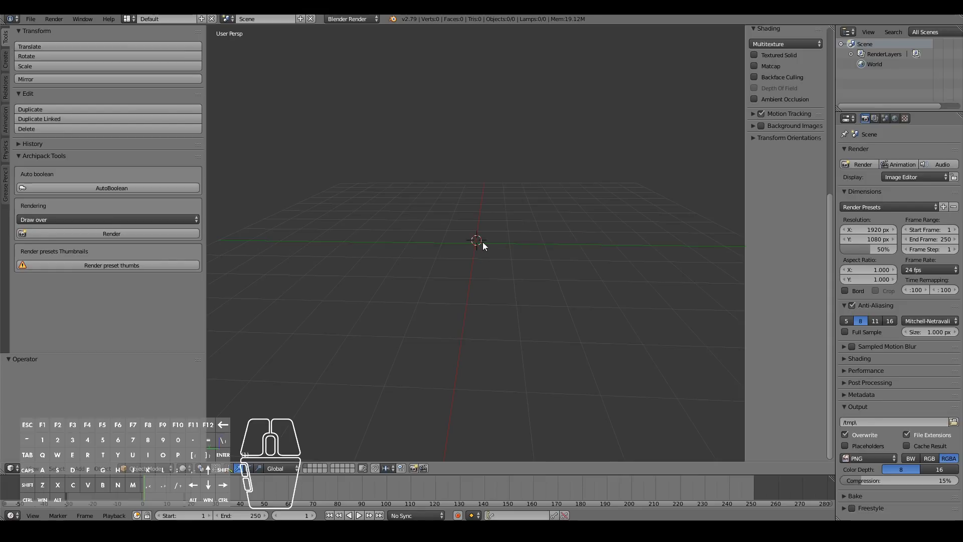
{"action": "mouse_move", "coordinate": [493, 237]}
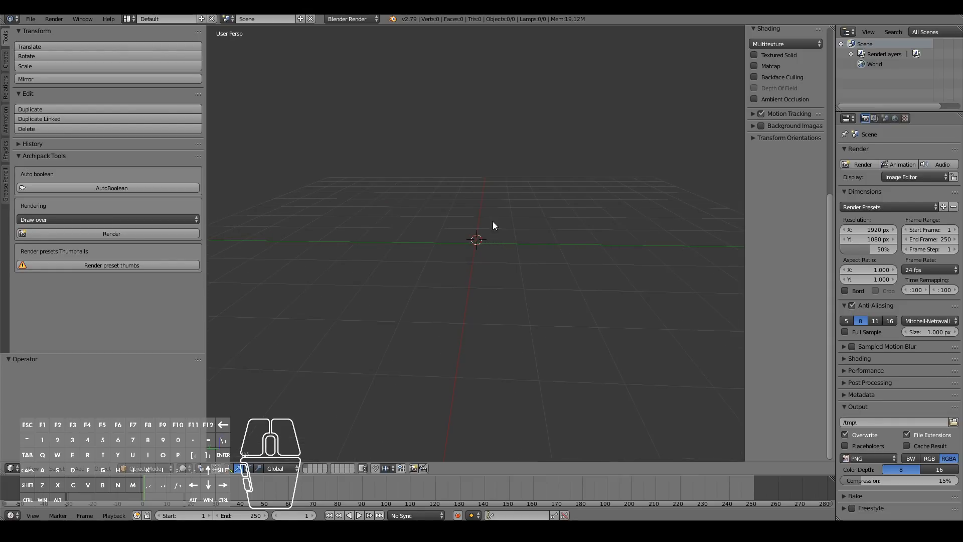
{"action": "mouse_move", "coordinate": [458, 98]}
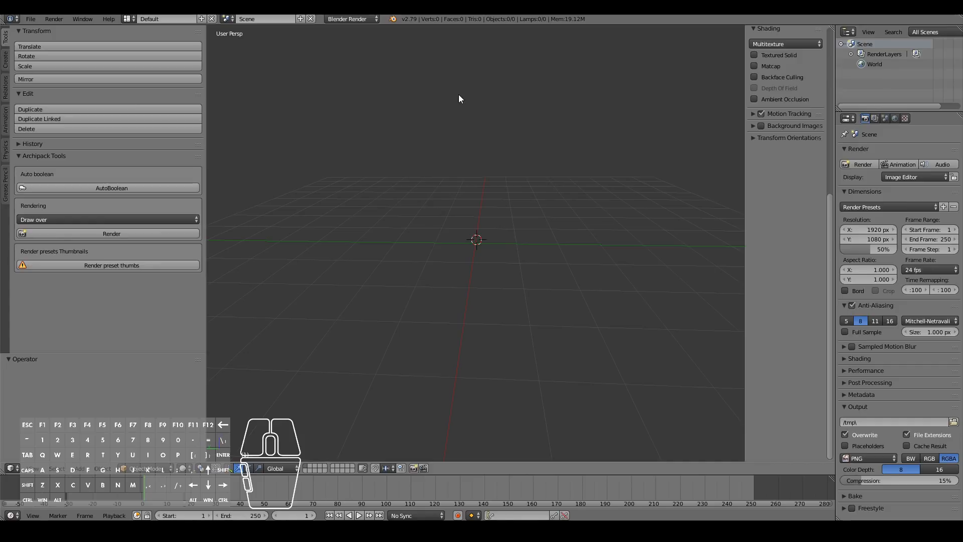
{"action": "mouse_move", "coordinate": [526, 243]}
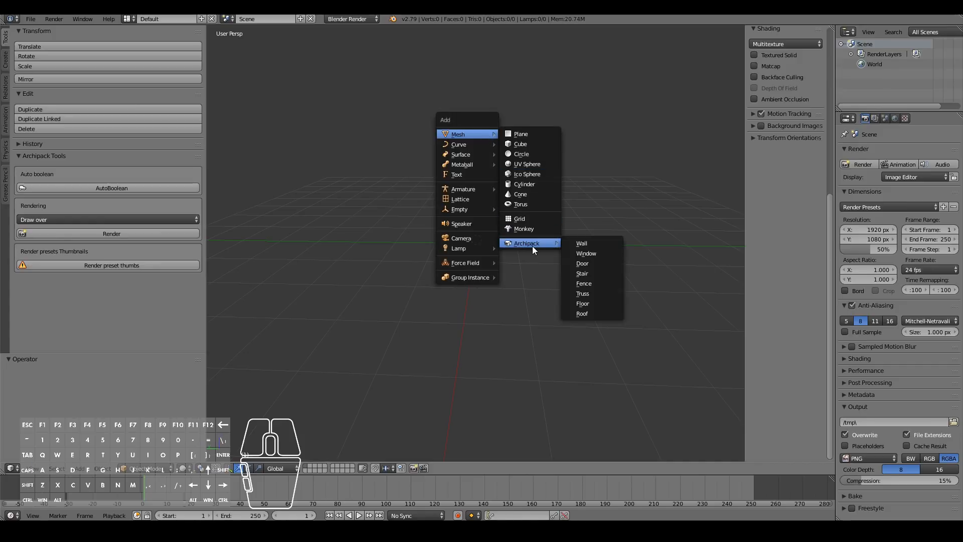
{"action": "mouse_move", "coordinate": [598, 287]}
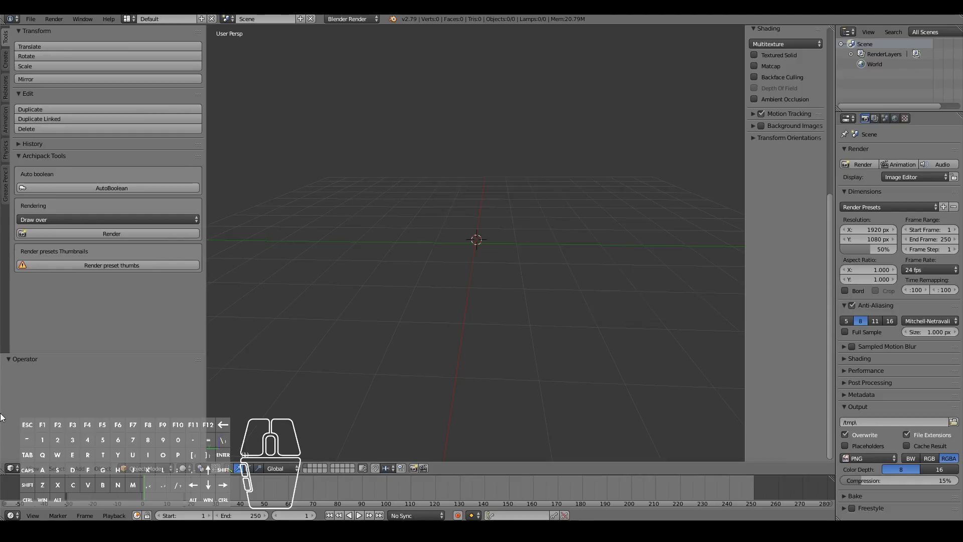
{"action": "mouse_move", "coordinate": [419, 231]}
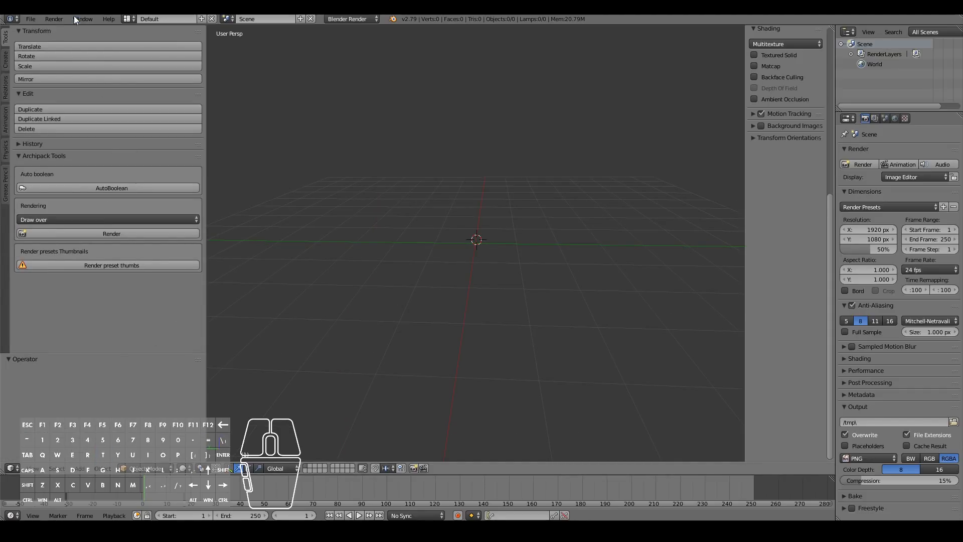
Step: Show the Create tools and scroll down to the Add Archipack panel
{"action": "left_click", "coordinate": [6, 55]}
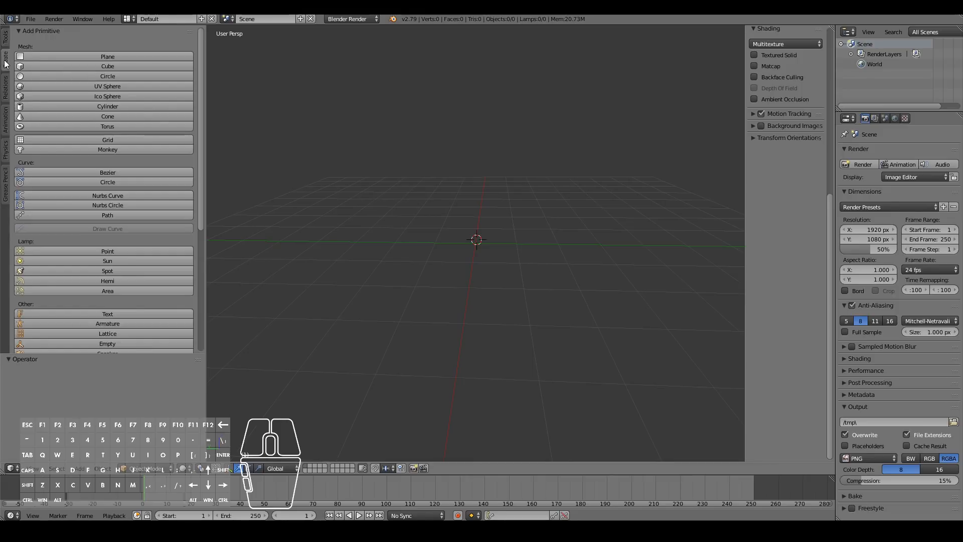
{"action": "mouse_move", "coordinate": [95, 89]}
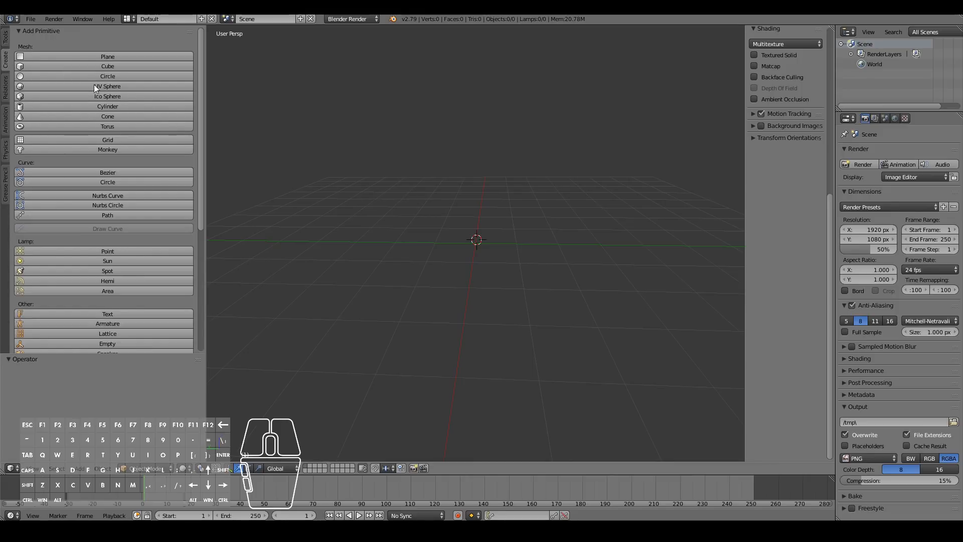
{"action": "scroll", "scroll_direction": "down", "scroll_amount": 3}
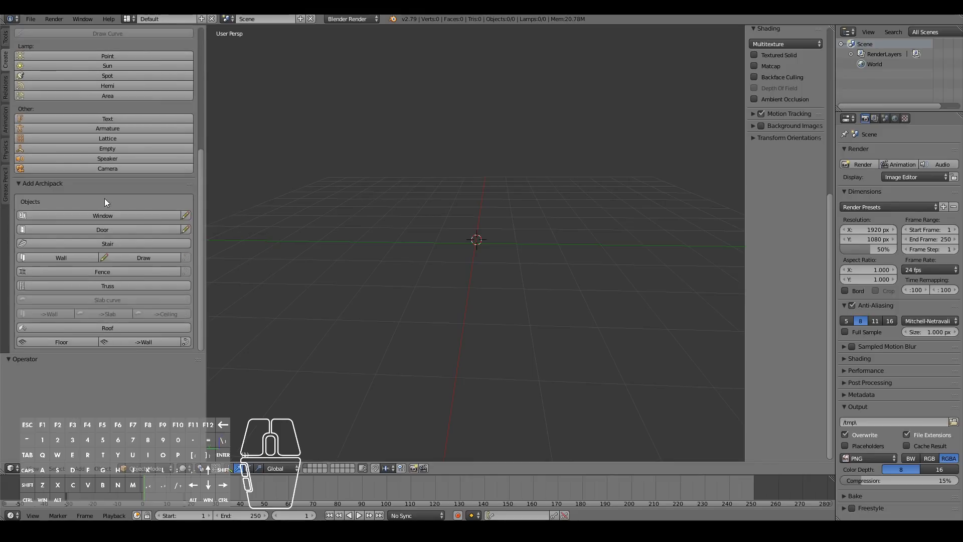
{"action": "mouse_move", "coordinate": [63, 210]}
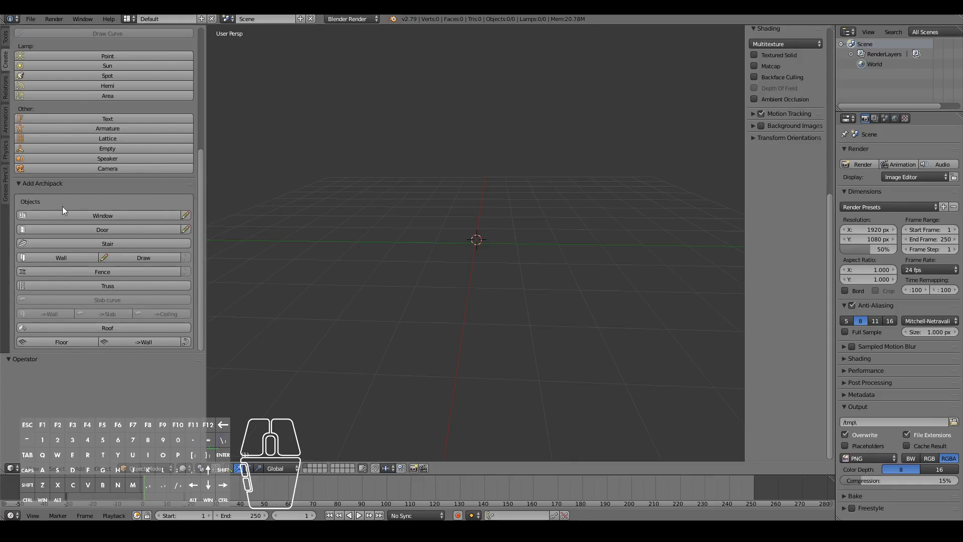
{"action": "mouse_move", "coordinate": [240, 333]}
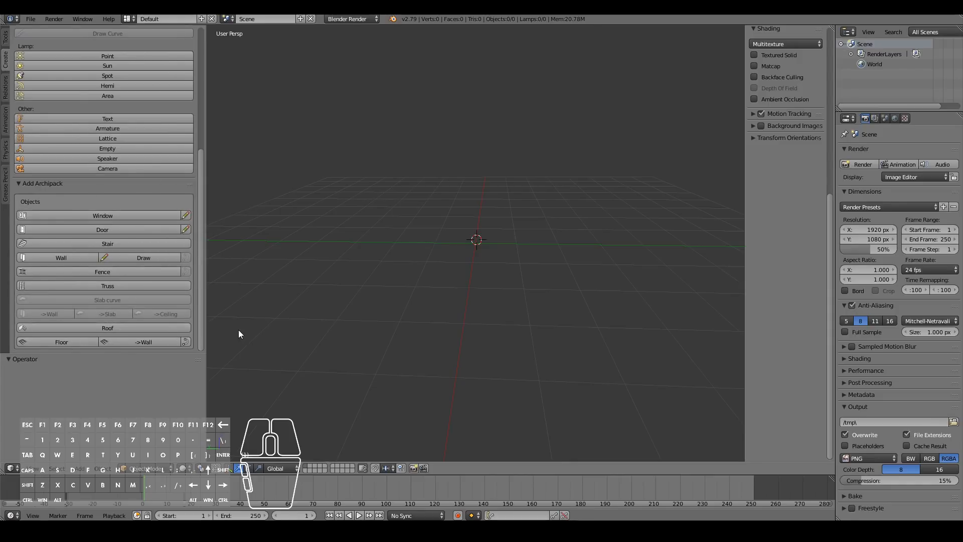
{"action": "mouse_move", "coordinate": [375, 278]}
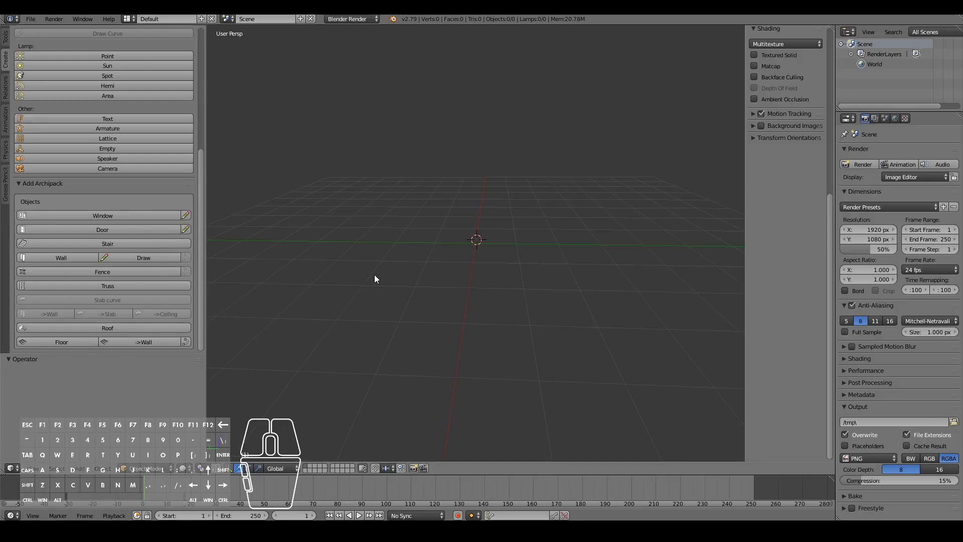
Step: Add a default Archipack wall, 4.60 long, 2.70 high and 0.20 thick
{"action": "left_click", "coordinate": [61, 258]}
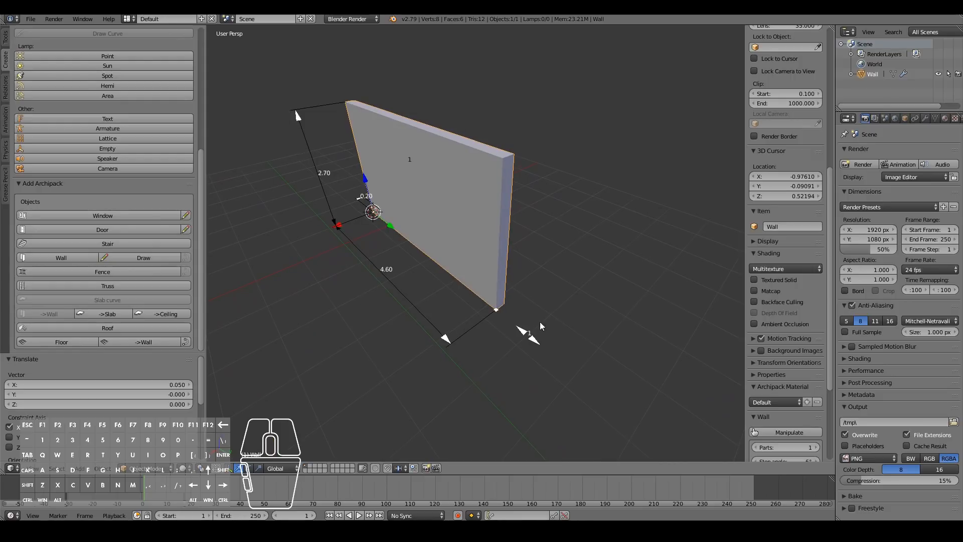
Step: Set the wall to three parts (4.60, 2.00, 2.00) joined at right angles
{"action": "scroll", "scroll_direction": "down", "scroll_amount": 3}
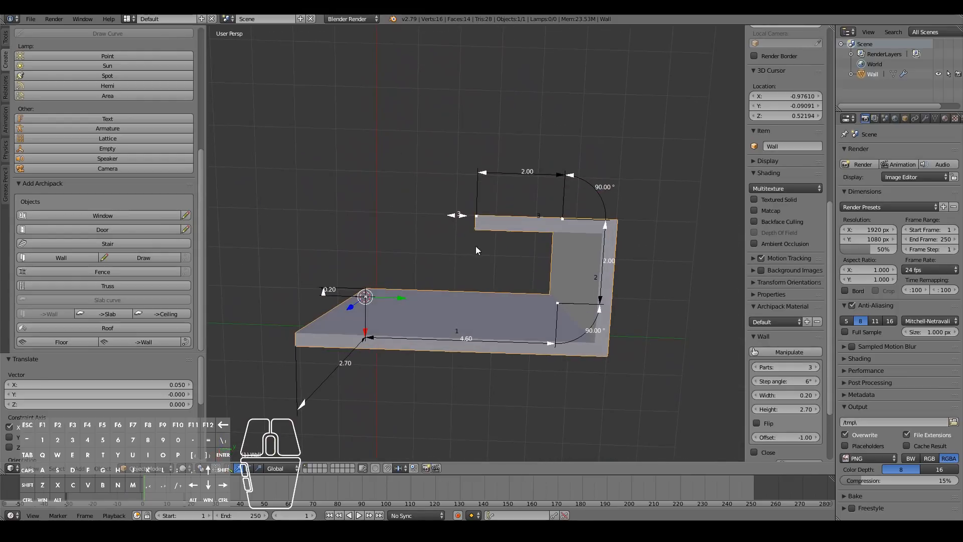
{"action": "mouse_move", "coordinate": [612, 197]}
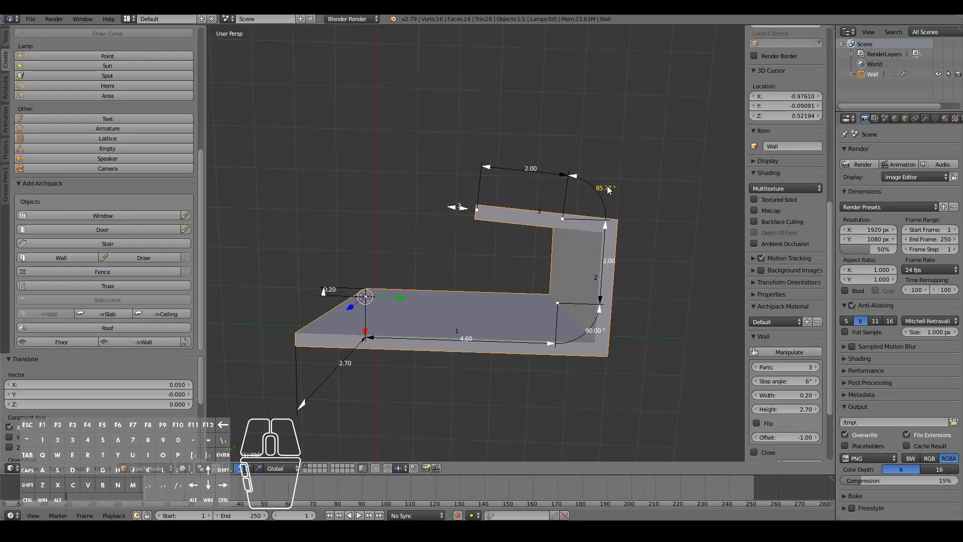
{"action": "left_click", "coordinate": [606, 188]}
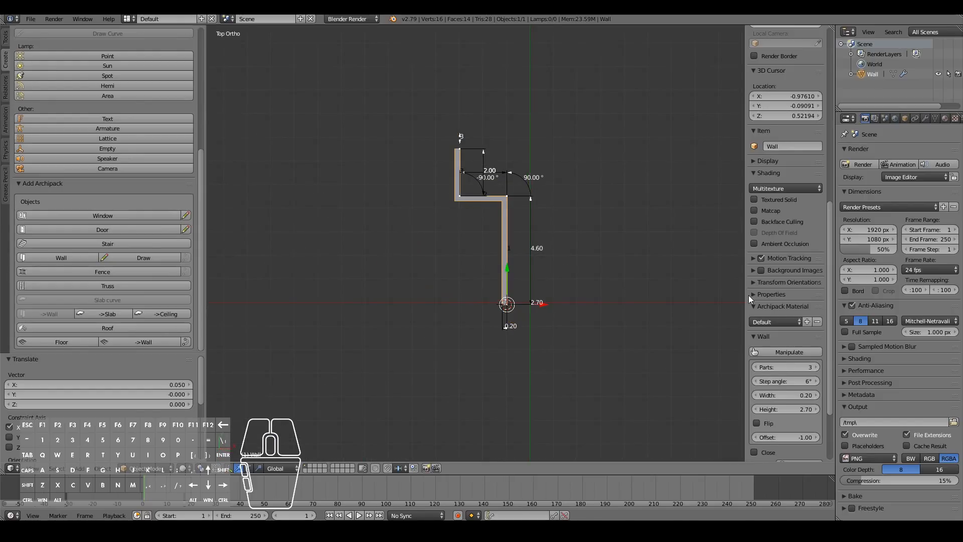
Step: Increase the wall's part count so the outline includes a 4.00 segment
{"action": "left_click", "coordinate": [818, 367]}
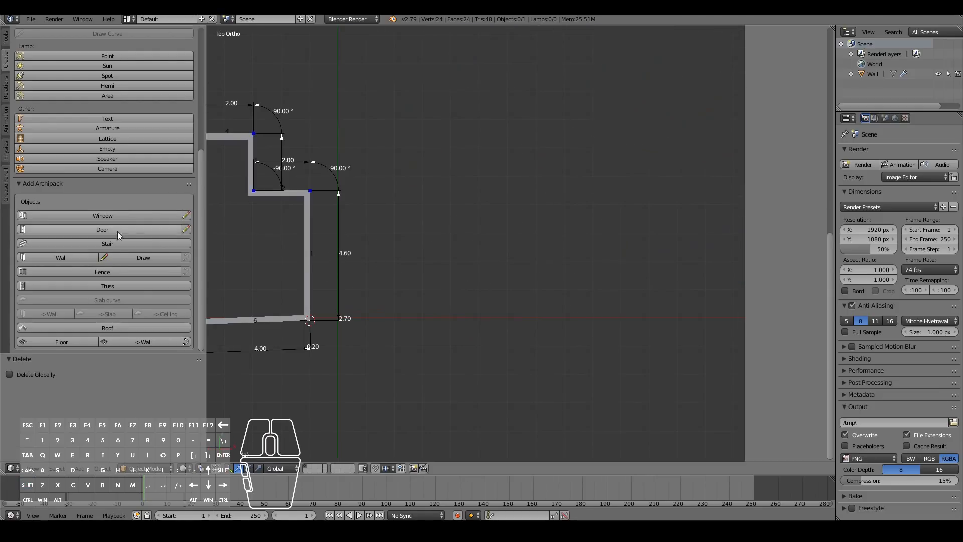
{"action": "mouse_move", "coordinate": [144, 257]}
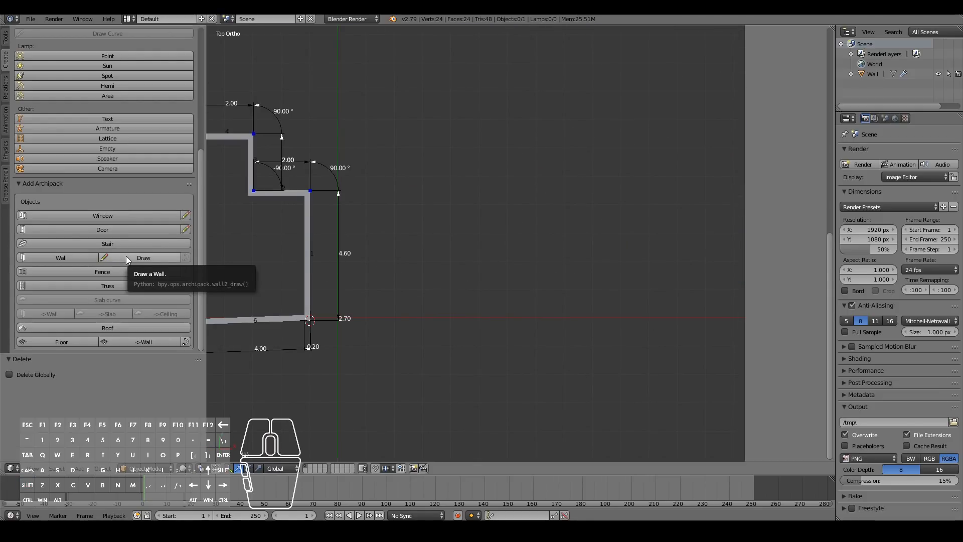
Step: Start drawing a second wall point by point beside the first one
{"action": "left_click", "coordinate": [144, 258]}
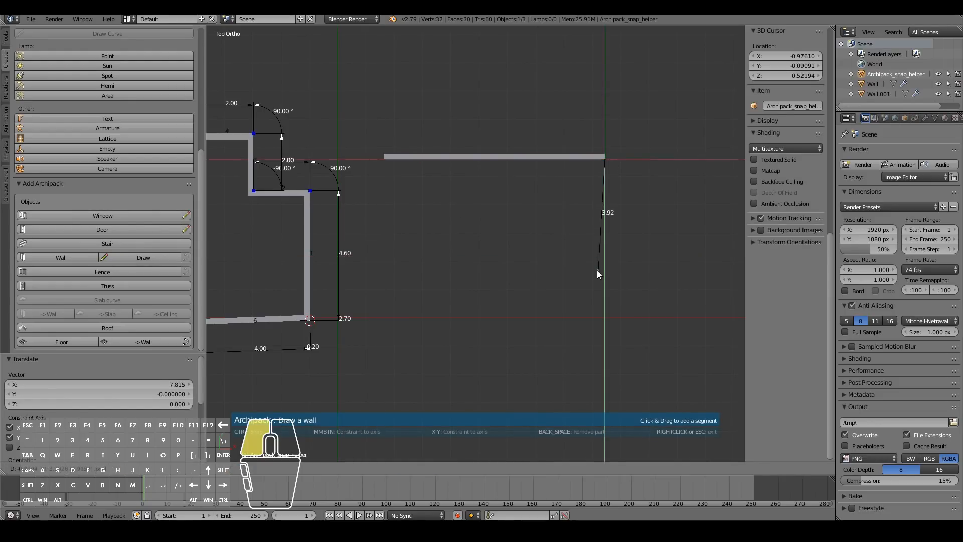
{"action": "left_click", "coordinate": [611, 275]}
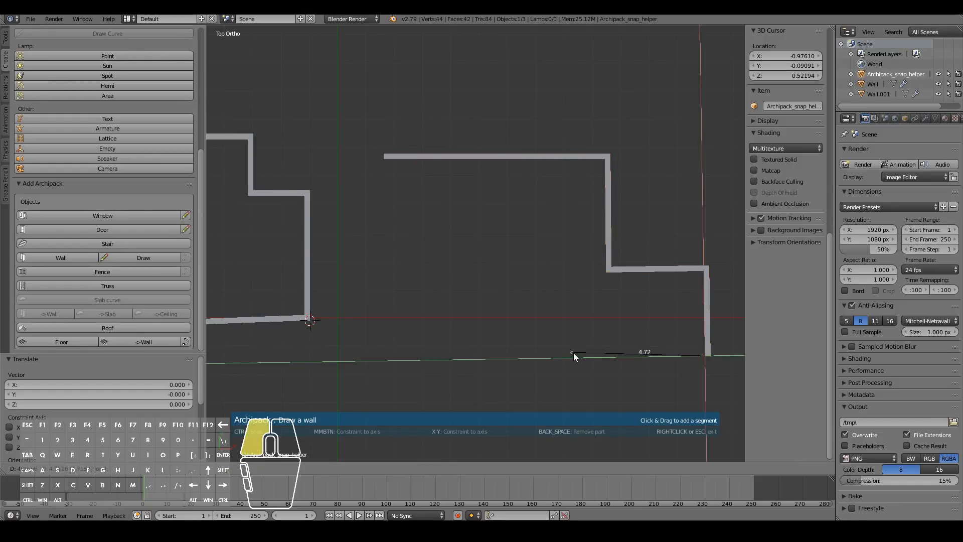
{"action": "mouse_move", "coordinate": [555, 355]}
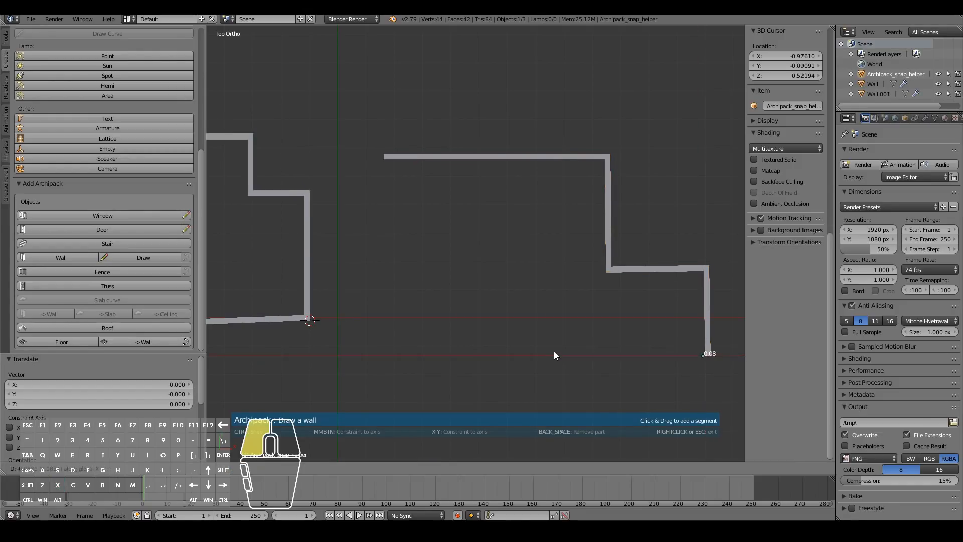
{"action": "mouse_move", "coordinate": [553, 359]}
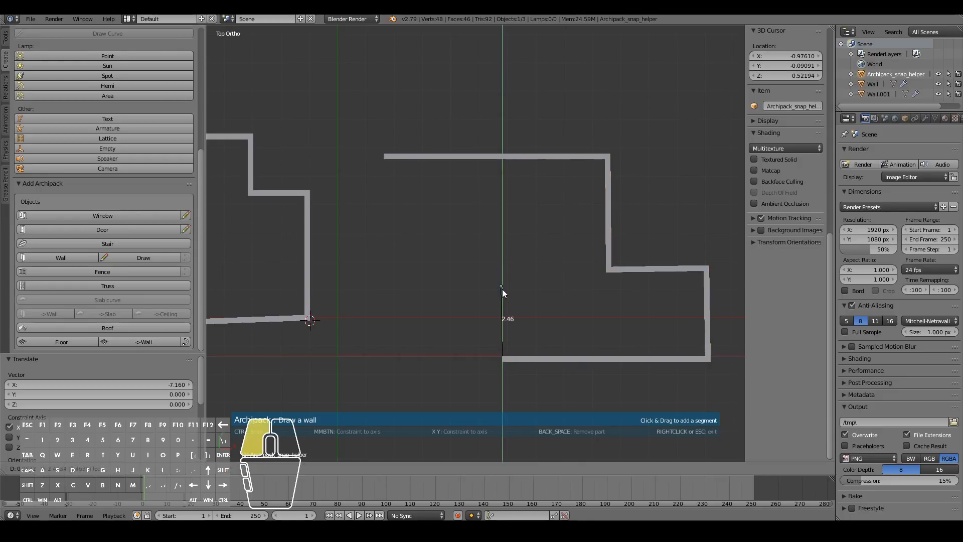
{"action": "mouse_move", "coordinate": [513, 249]}
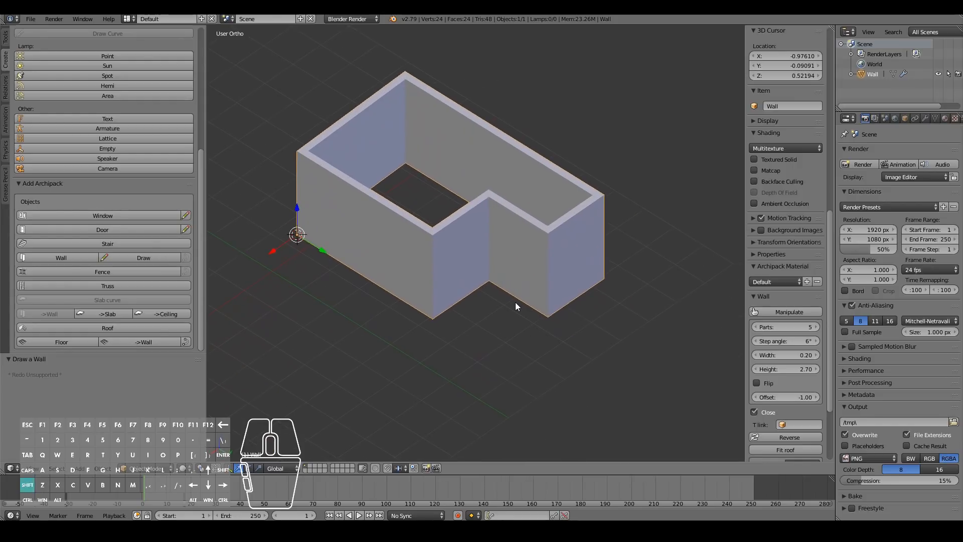
{"action": "key", "text": "shift+a"}
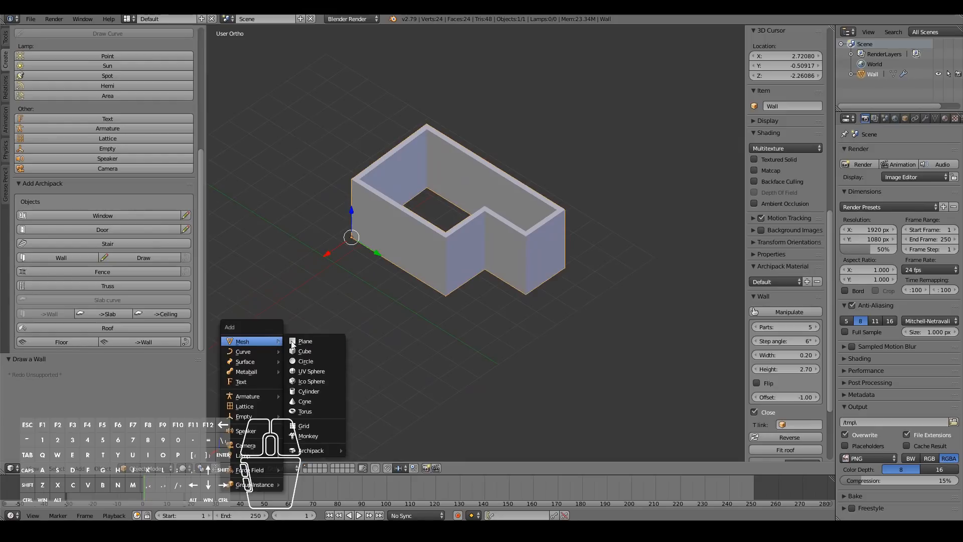
{"action": "mouse_move", "coordinate": [305, 360]}
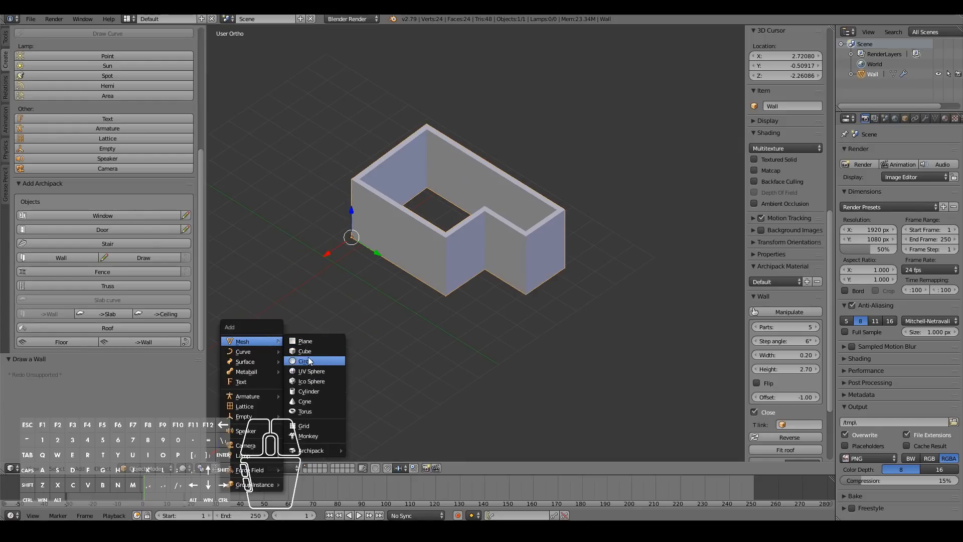
{"action": "left_click", "coordinate": [311, 371]}
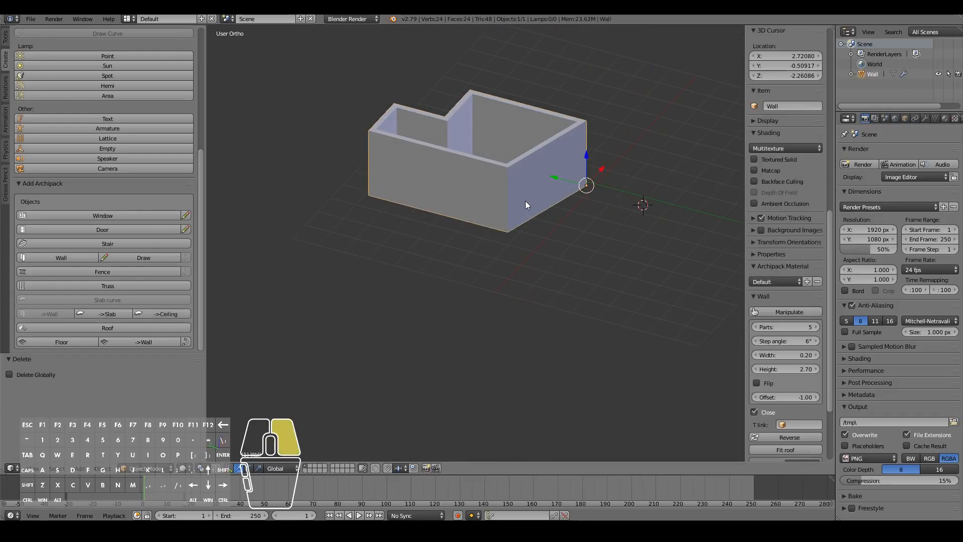
Step: Change the closed wall's width from 0.20 to 0.38
{"action": "scroll", "scroll_direction": "down", "scroll_amount": 3}
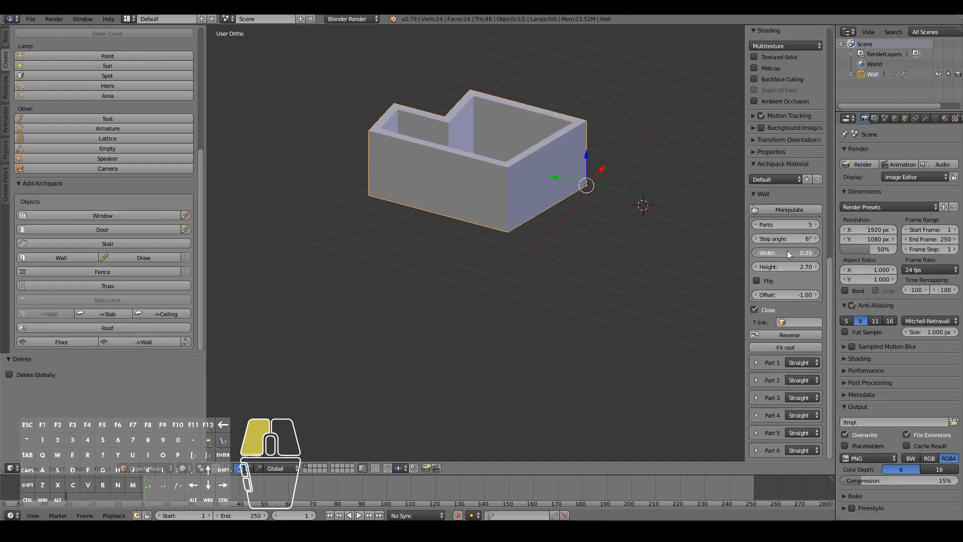
{"action": "left_click", "coordinate": [786, 253]}
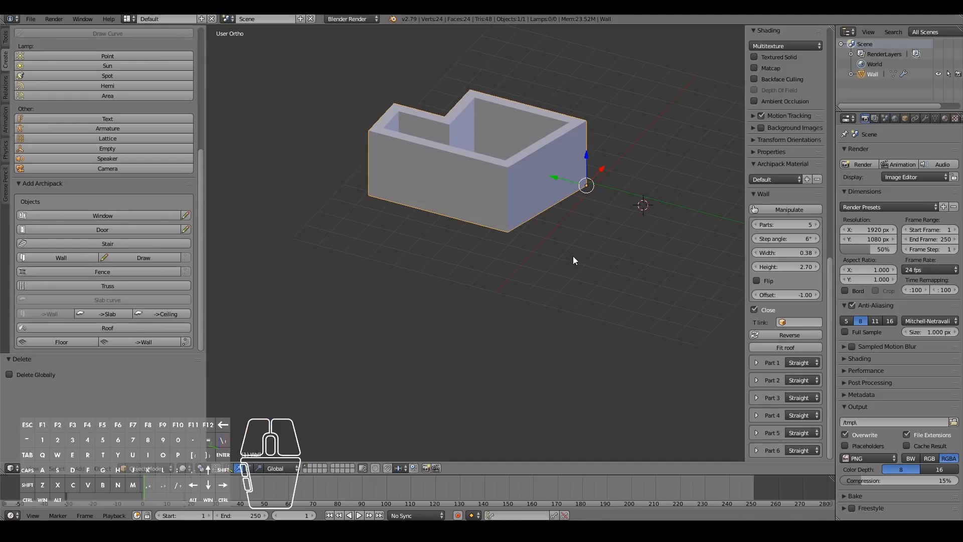
{"action": "left_click", "coordinate": [143, 258]}
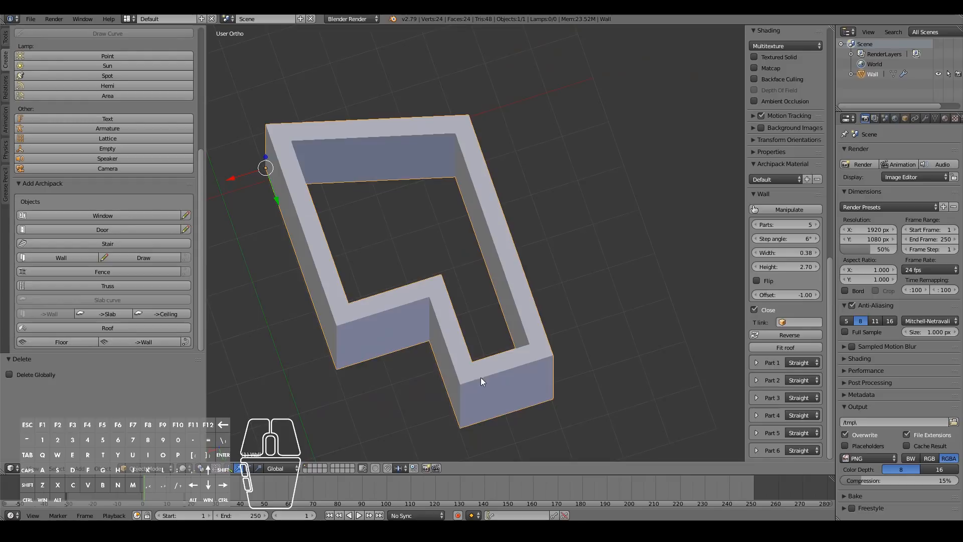
{"action": "key", "text": "tab"}
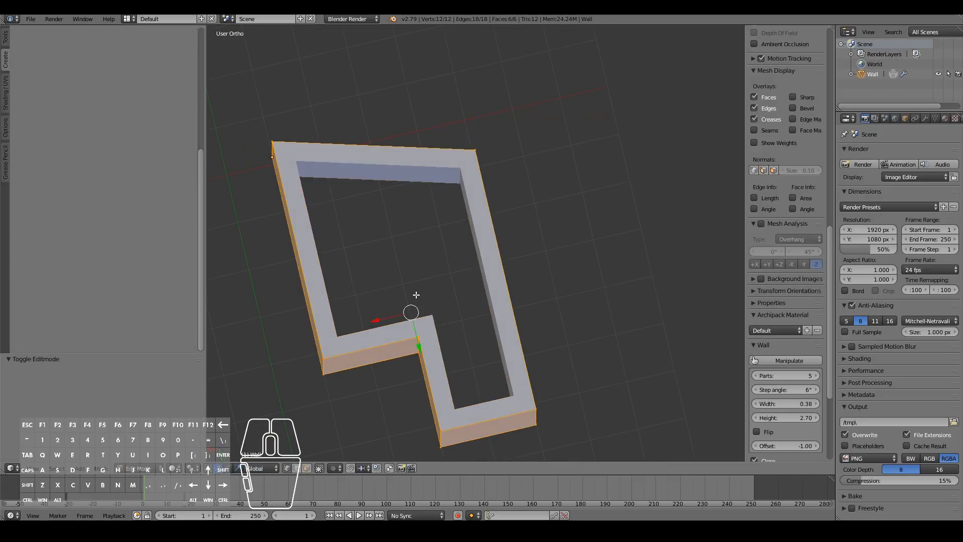
{"action": "key", "text": "Tab"}
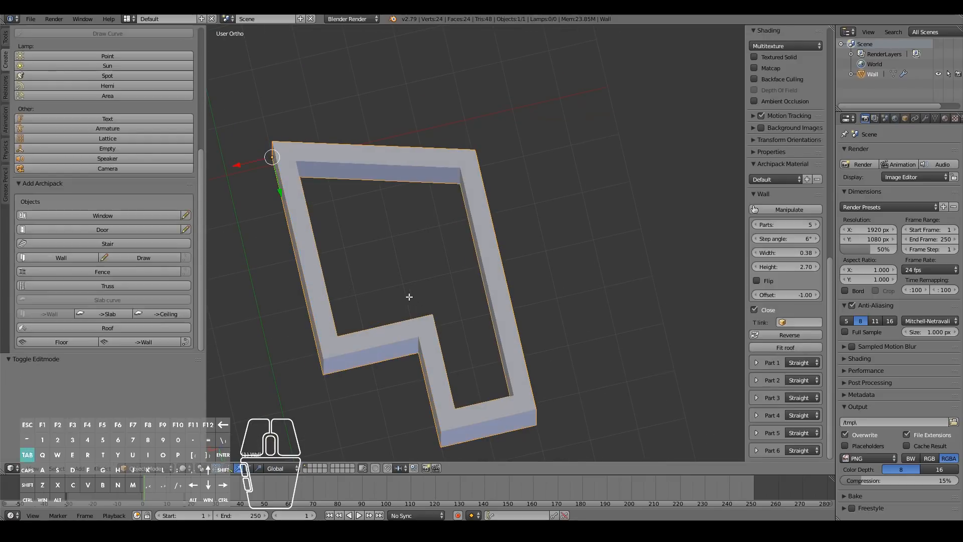
{"action": "key", "text": "Tab"}
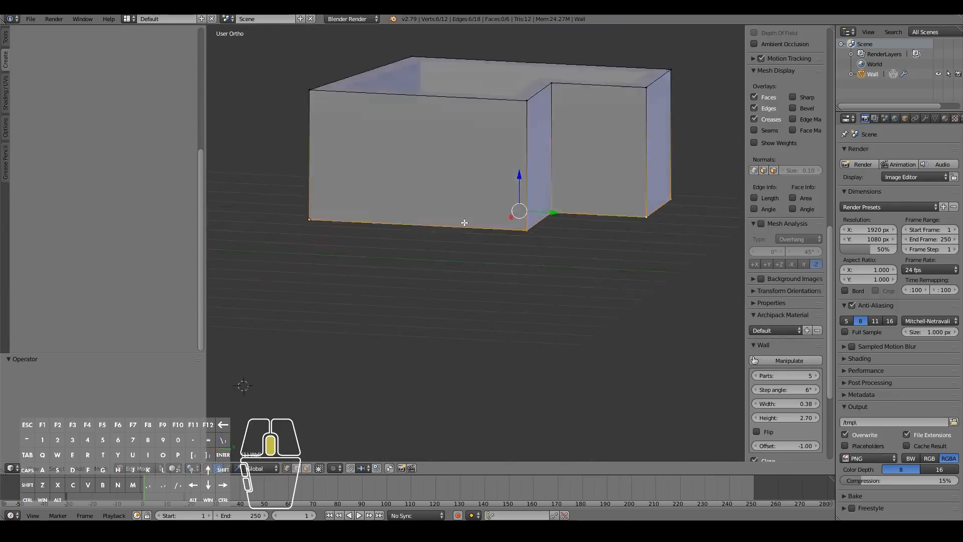
{"action": "key", "text": "Tab"}
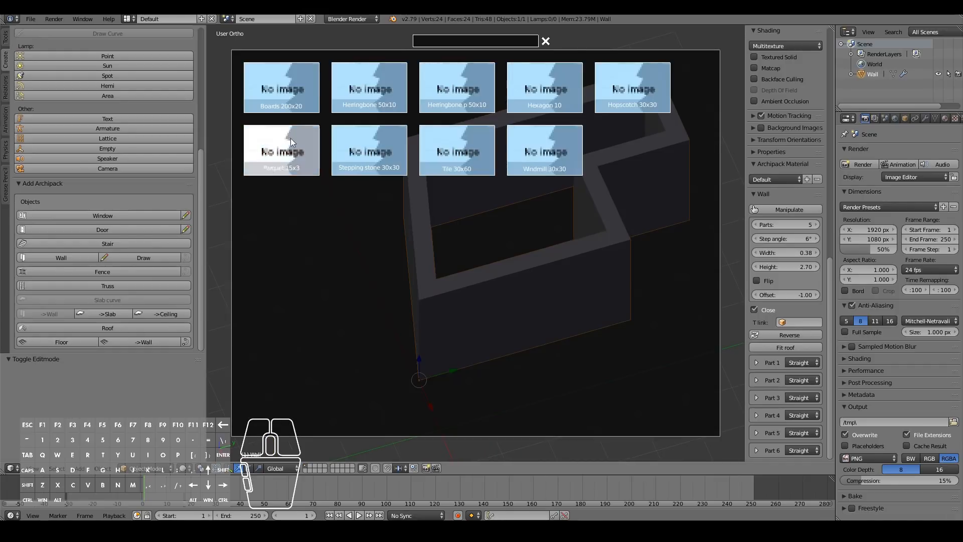
{"action": "mouse_move", "coordinate": [387, 93]}
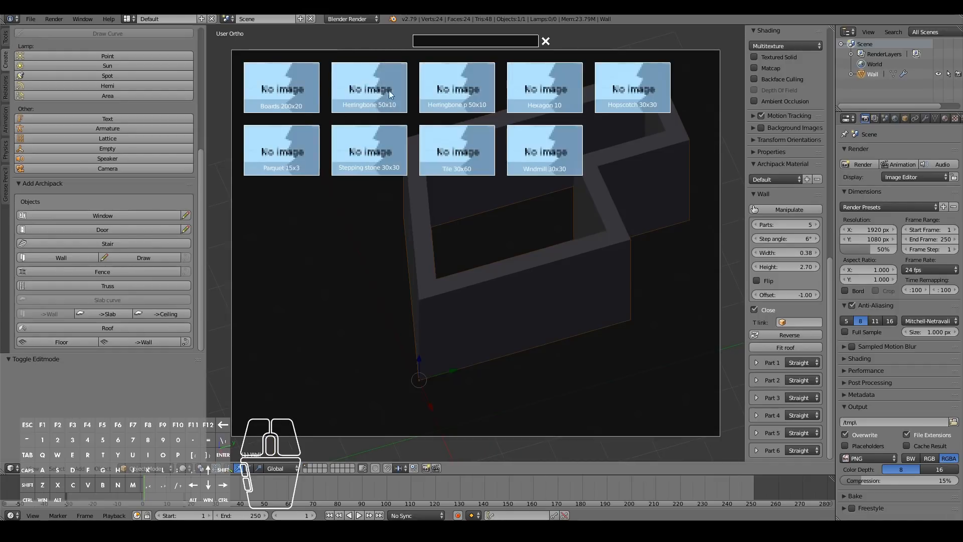
Step: Generate a herringbone floor inside the closed wall outline and reselect the wall
{"action": "left_click", "coordinate": [368, 87]}
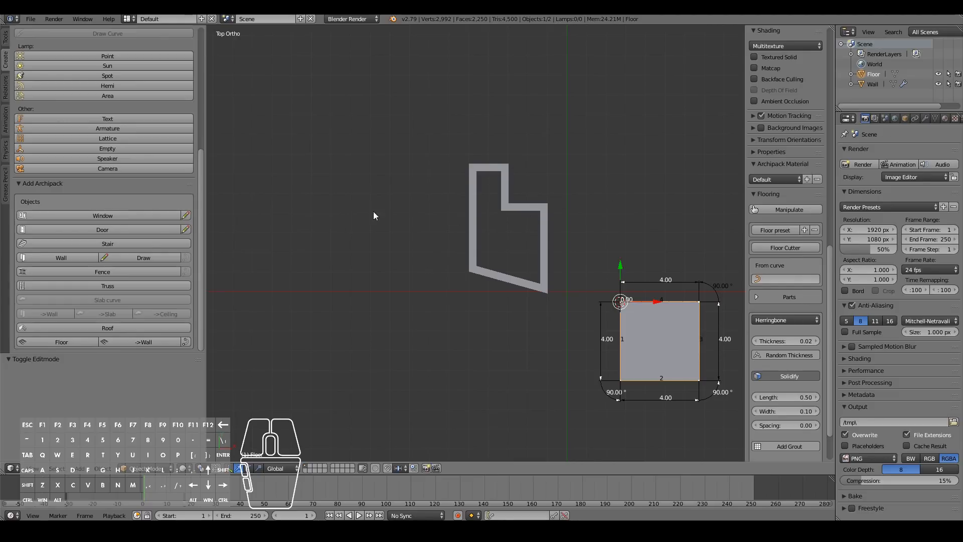
{"action": "mouse_move", "coordinate": [685, 390]}
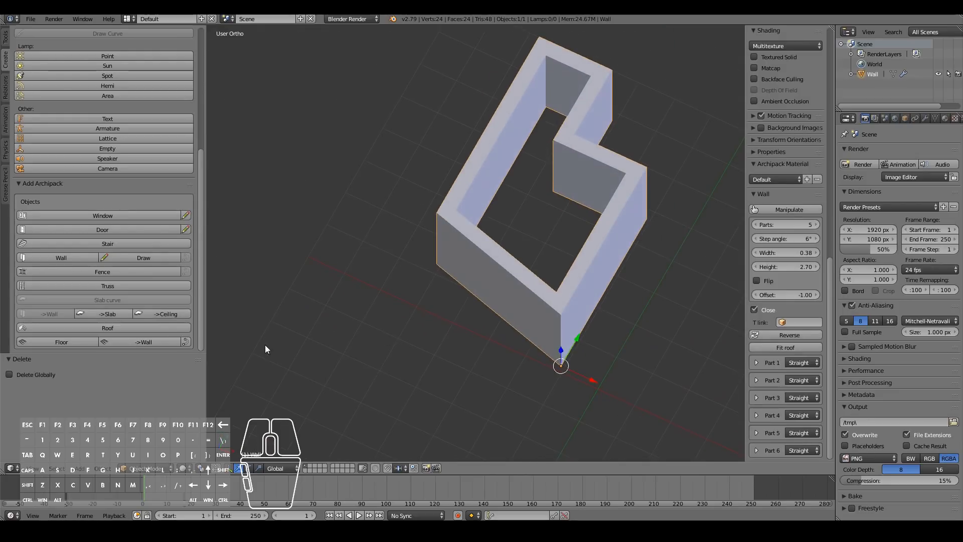
{"action": "mouse_move", "coordinate": [143, 341]}
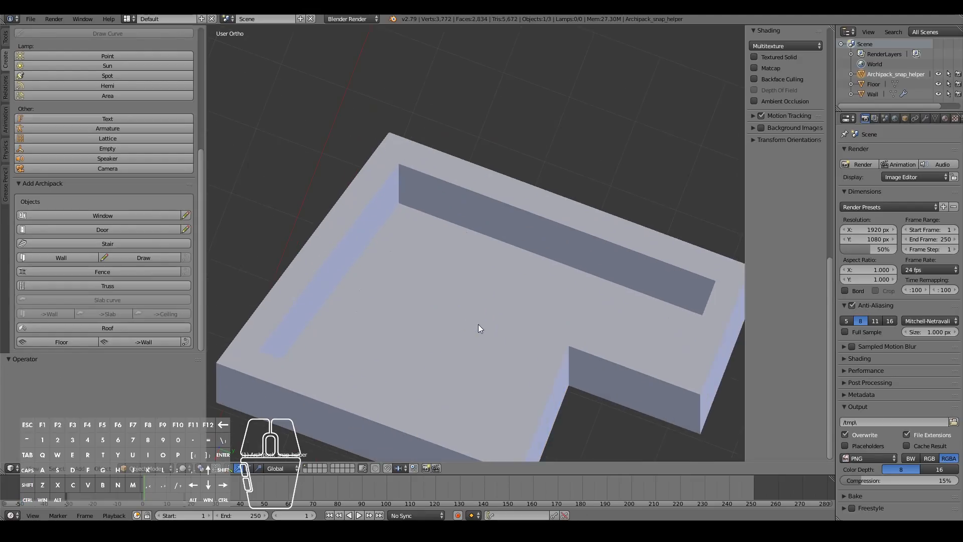
{"action": "left_click", "coordinate": [61, 341]}
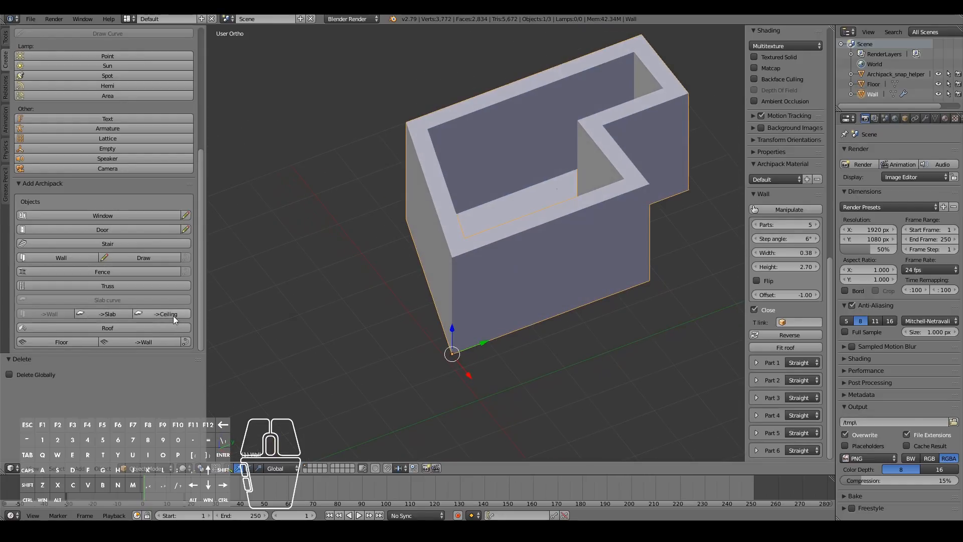
Step: Cap the walls with a 0.30-thick slab ceiling, then start a Roof for the house
{"action": "left_click", "coordinate": [107, 313]}
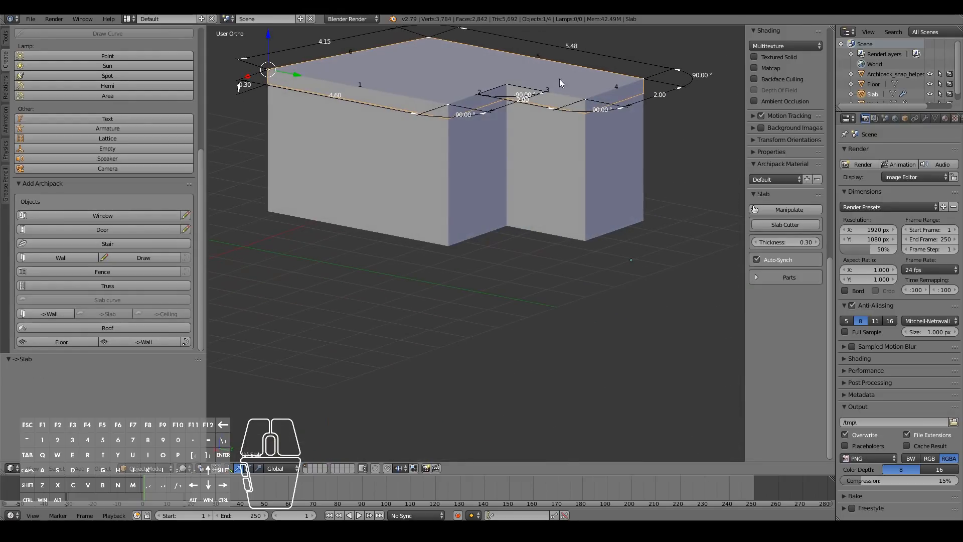
{"action": "mouse_move", "coordinate": [496, 107]}
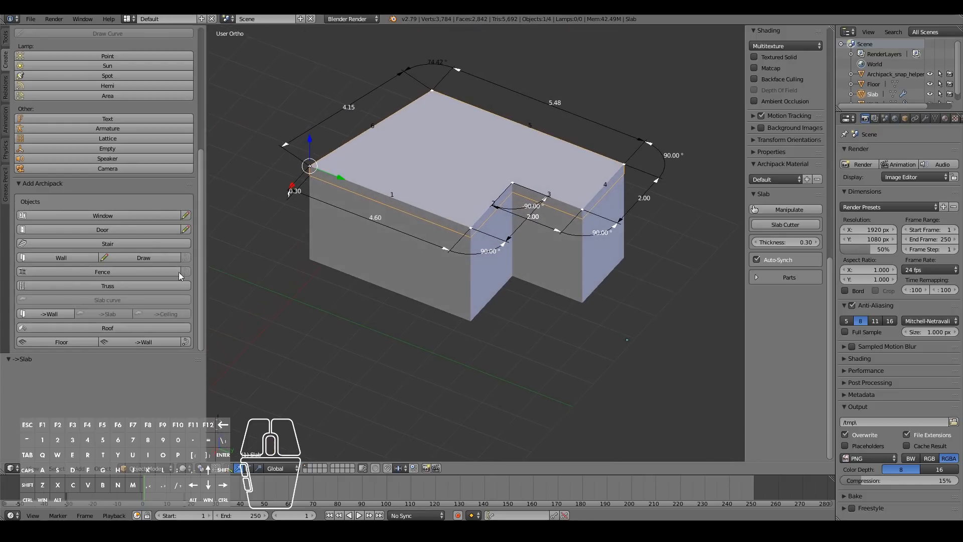
{"action": "left_click", "coordinate": [107, 327]}
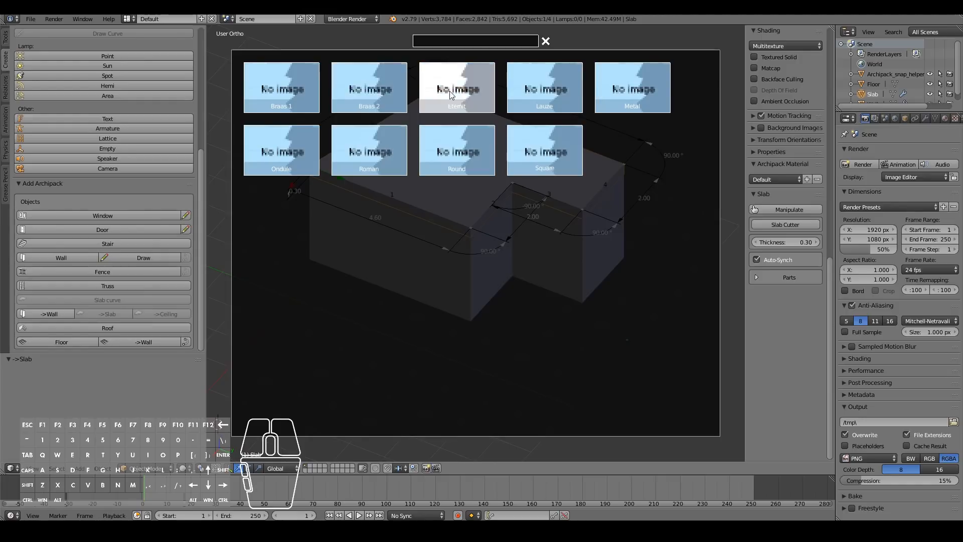
{"action": "mouse_move", "coordinate": [368, 151]}
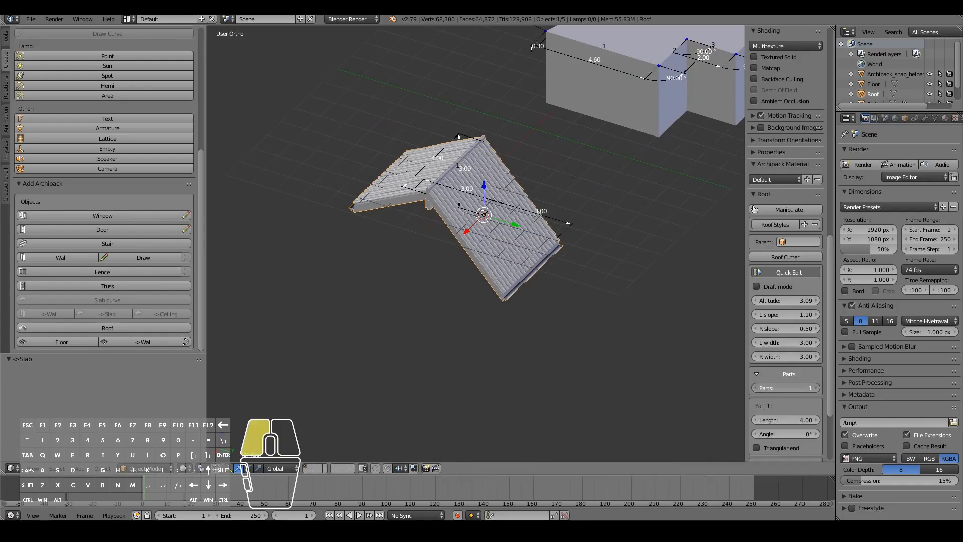
Step: Place a tiled Roman-preset gable roof in the scene beside the house
{"action": "left_click", "coordinate": [807, 387]}
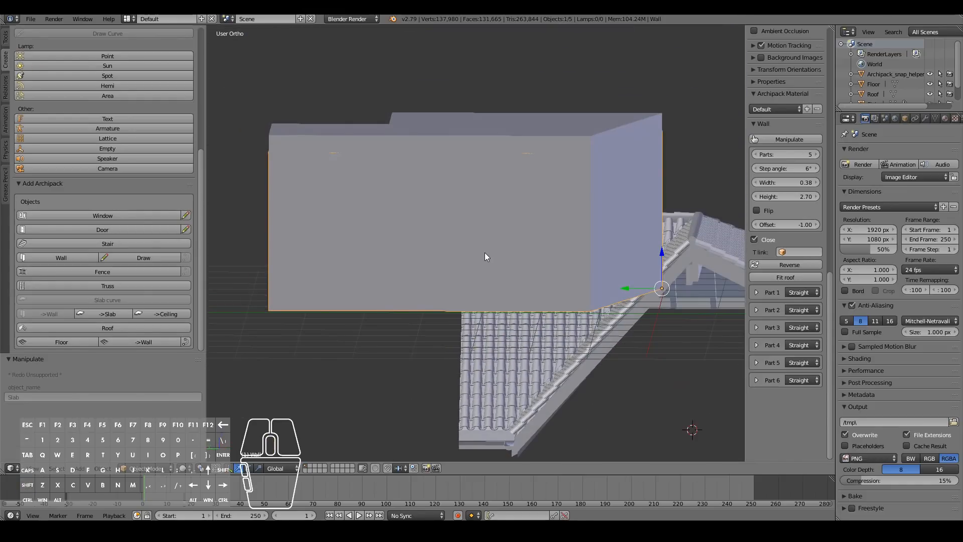
Step: Enter Edit Mode on the selected wall mesh for vertex and face editing
{"action": "key", "text": "Tab"}
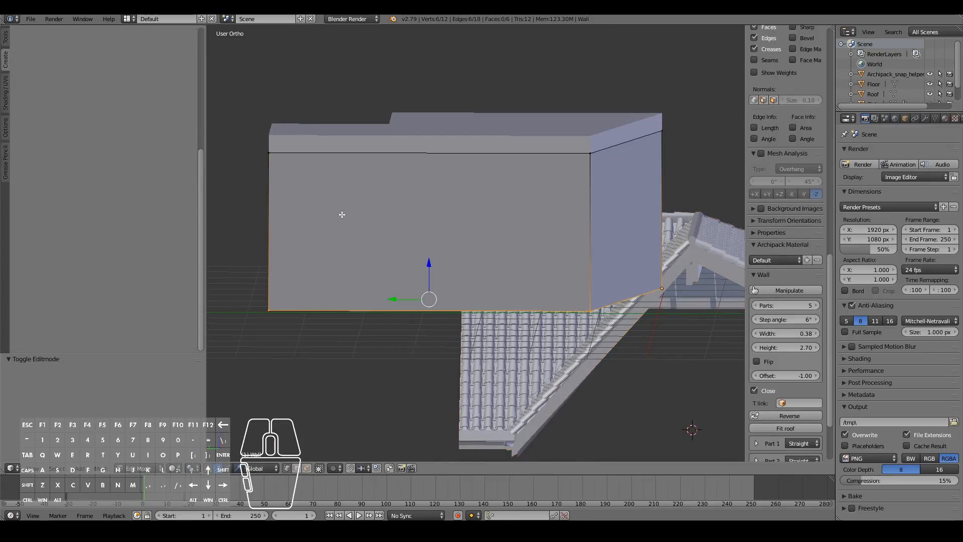
{"action": "mouse_move", "coordinate": [512, 179]}
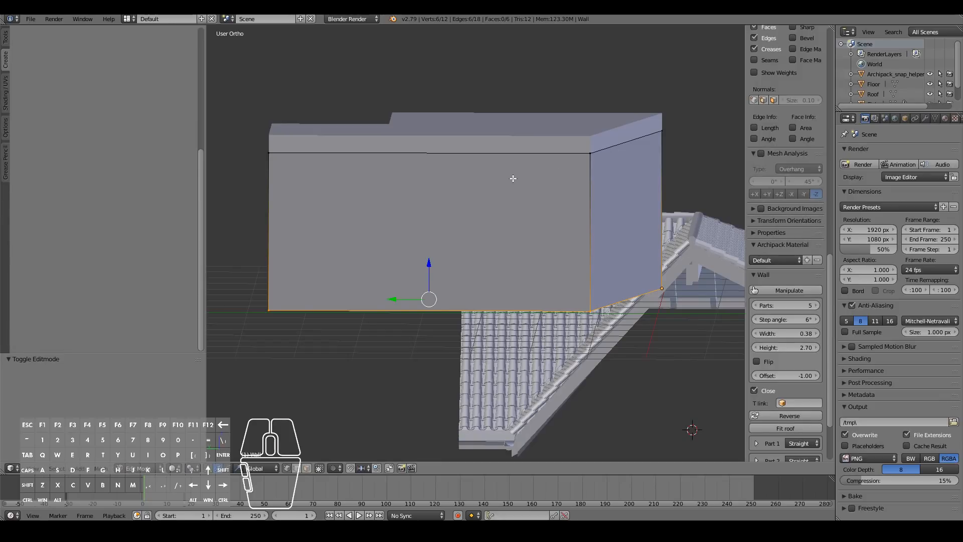
{"action": "mouse_move", "coordinate": [438, 154]}
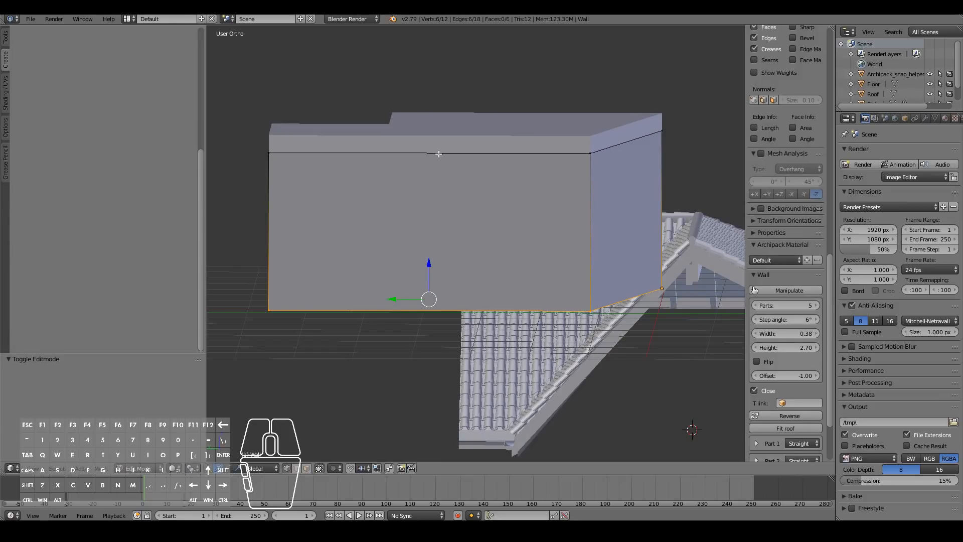
{"action": "mouse_move", "coordinate": [344, 206]}
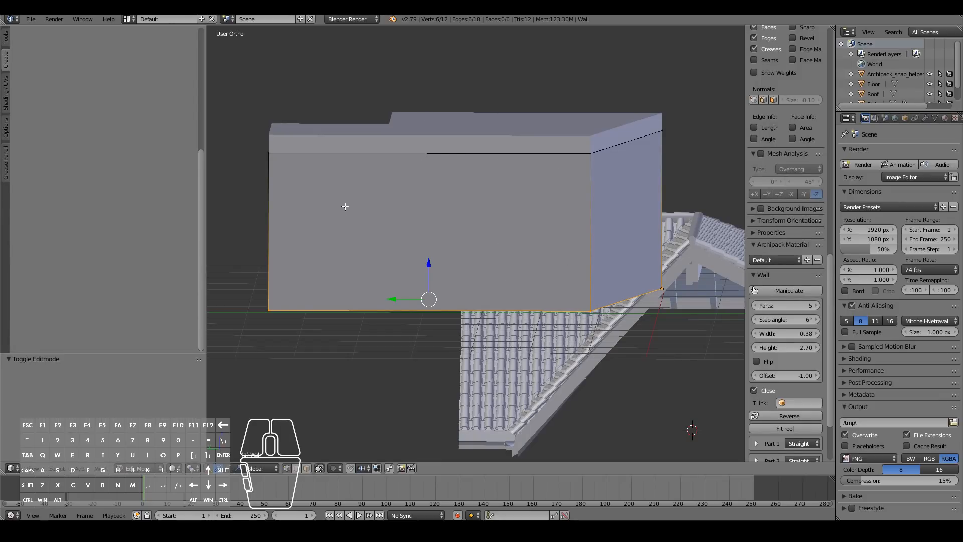
{"action": "mouse_move", "coordinate": [317, 197]}
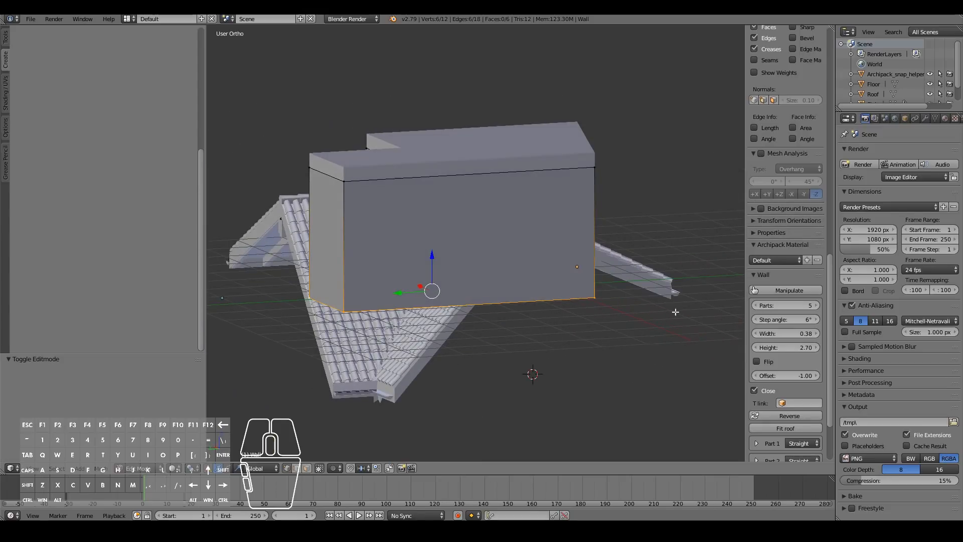
{"action": "mouse_move", "coordinate": [383, 322]}
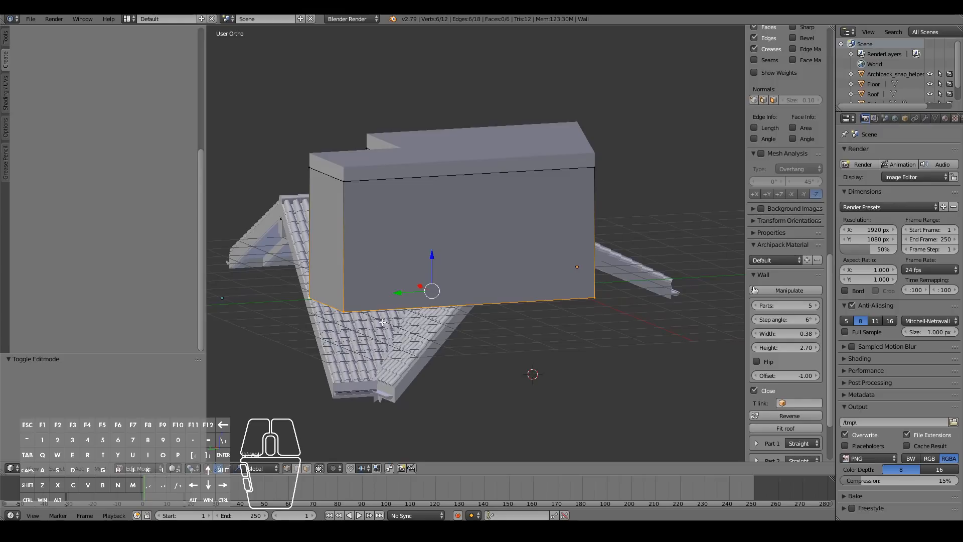
{"action": "mouse_move", "coordinate": [434, 317]}
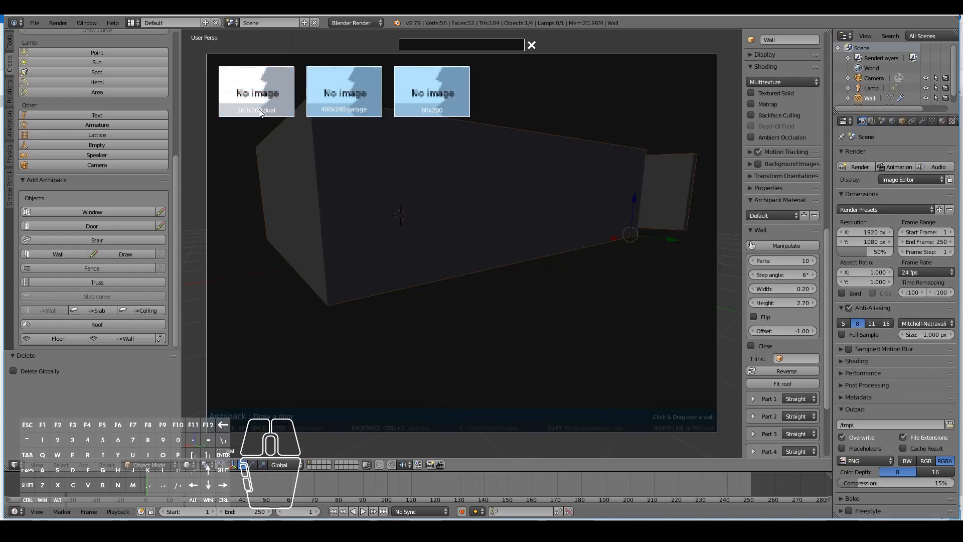
{"action": "mouse_move", "coordinate": [286, 100]}
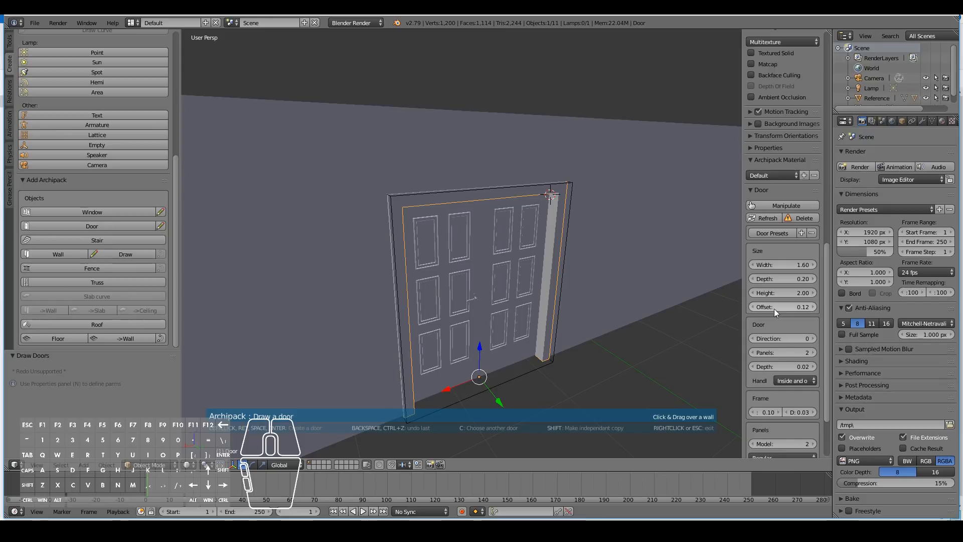
{"action": "mouse_move", "coordinate": [784, 277]}
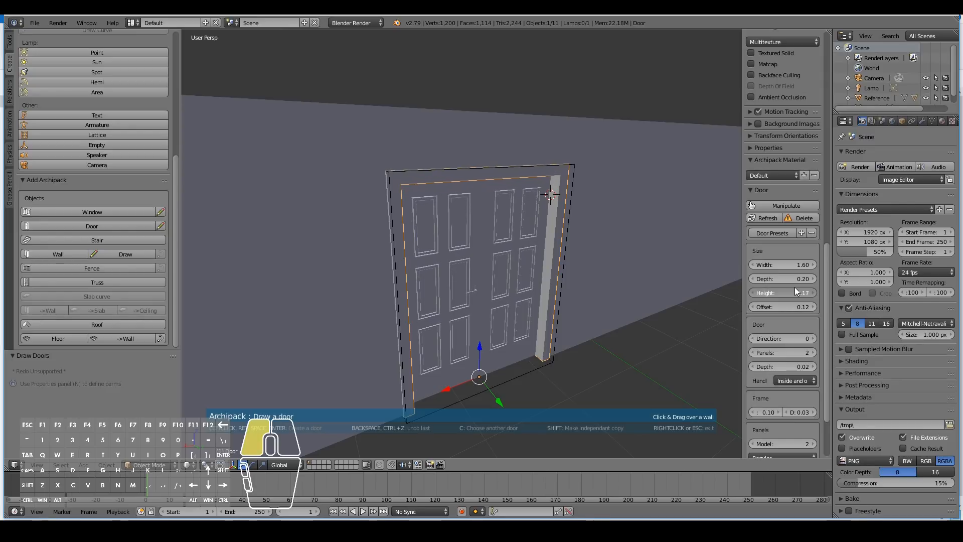
Step: Confirm the double paneled door's height of 2.15 m
{"action": "left_click", "coordinate": [783, 292]}
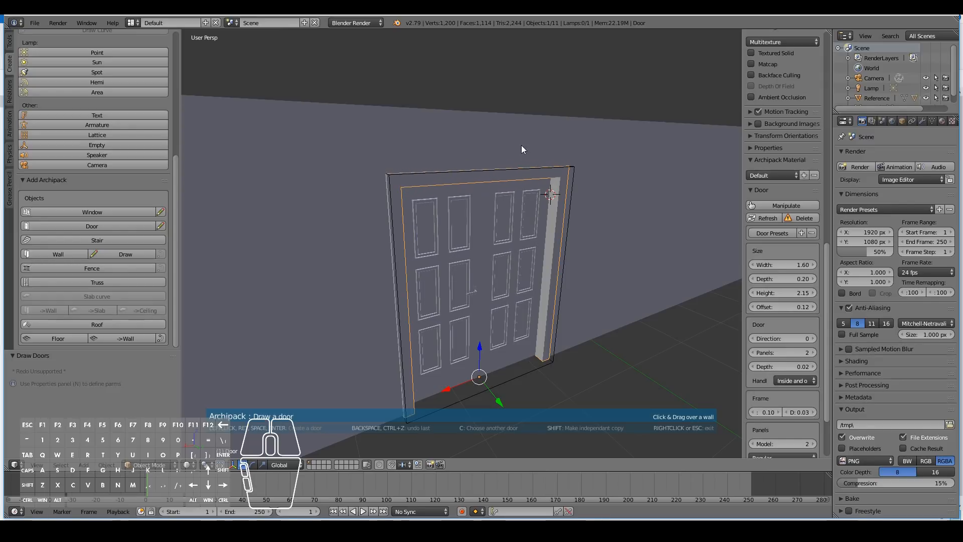
{"action": "mouse_move", "coordinate": [450, 247]}
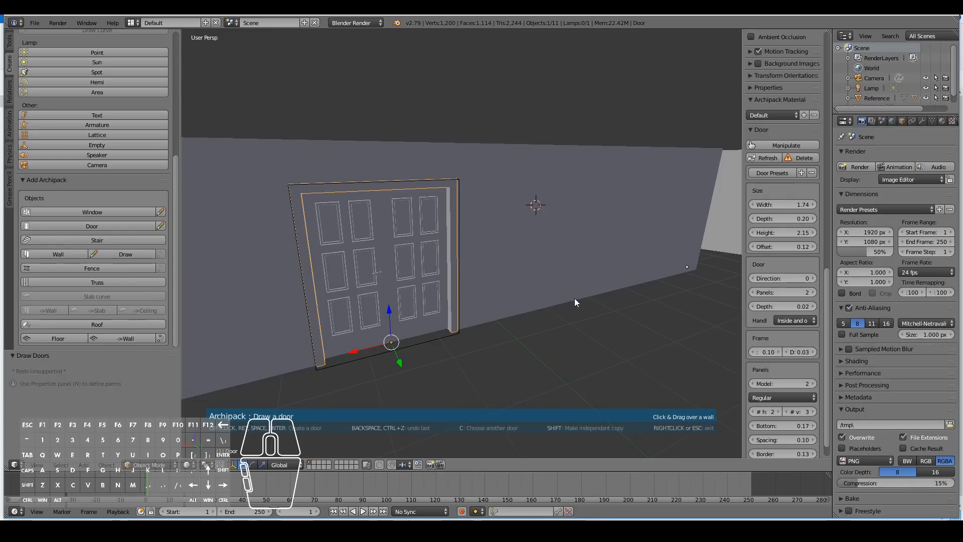
{"action": "mouse_move", "coordinate": [358, 236]}
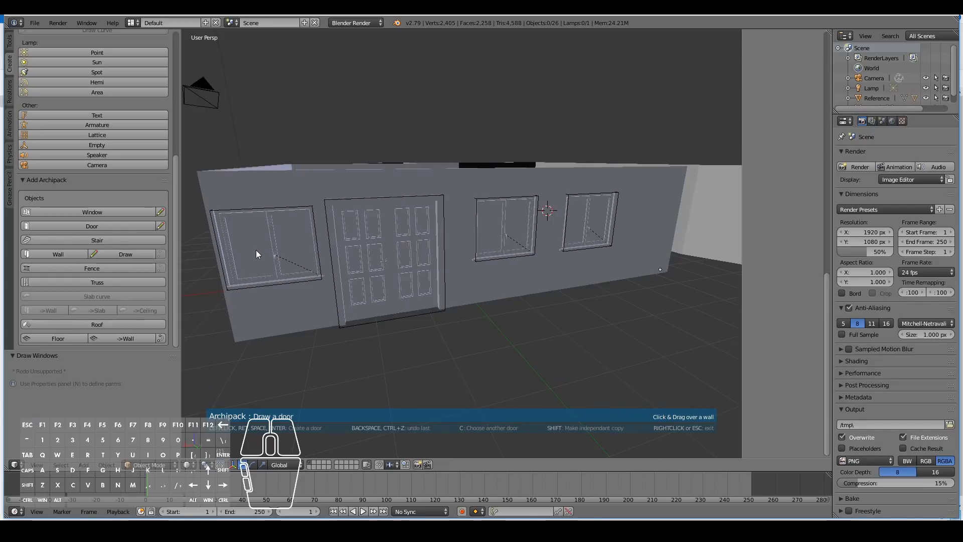
Step: Select one of the three placed windows for editing
{"action": "left_click", "coordinate": [587, 227]}
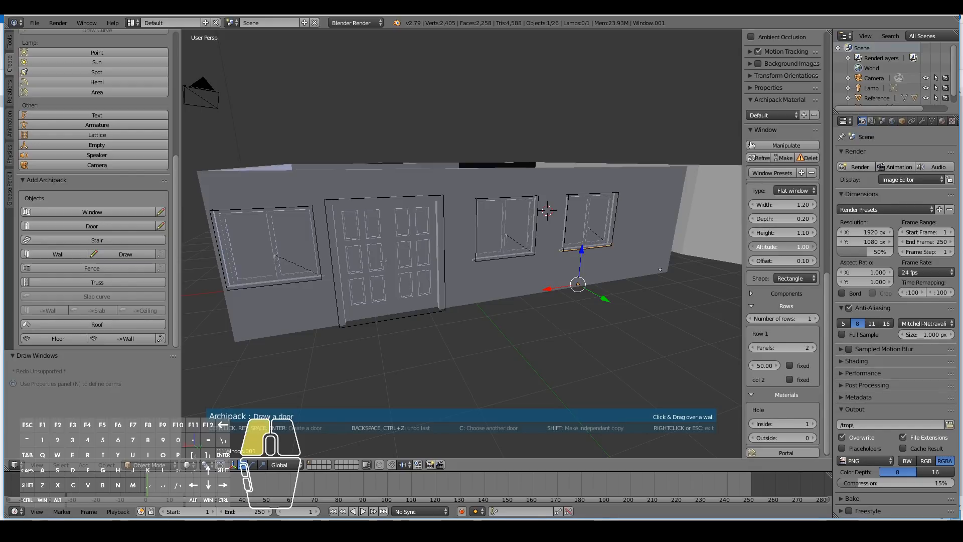
Step: Set the window altitude to 0.75, height to 1.30, and give it two rows of panes
{"action": "left_click", "coordinate": [781, 246]}
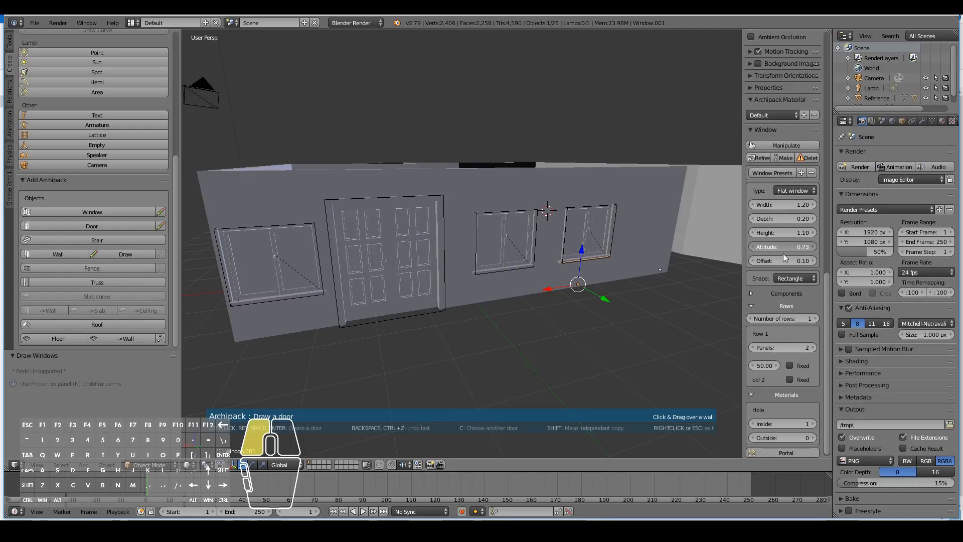
{"action": "left_click", "coordinate": [782, 246]}
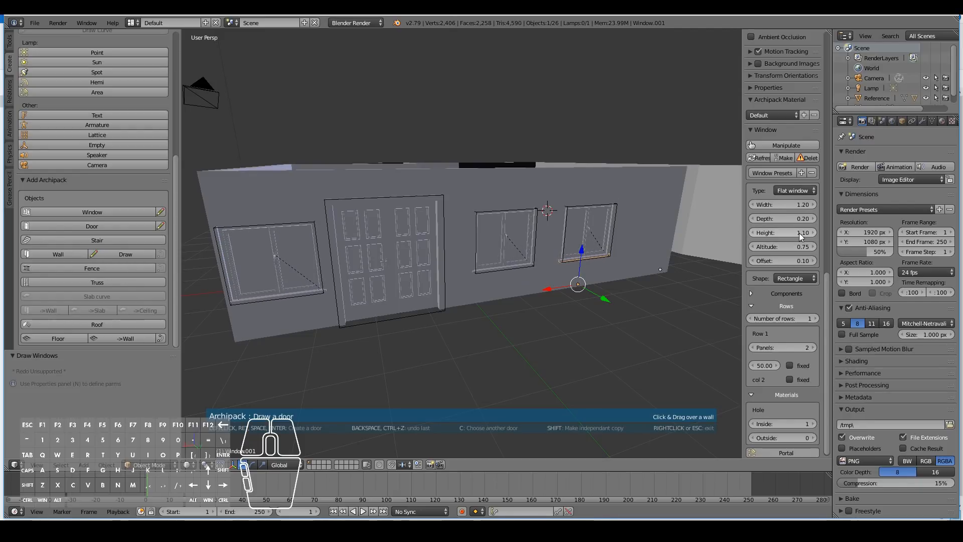
{"action": "left_click", "coordinate": [782, 232]}
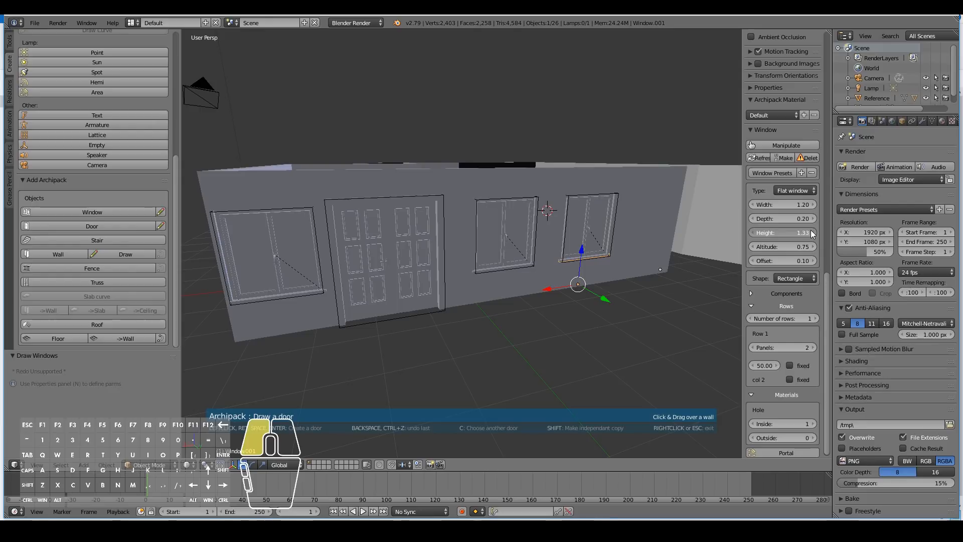
{"action": "left_click", "coordinate": [780, 232]}
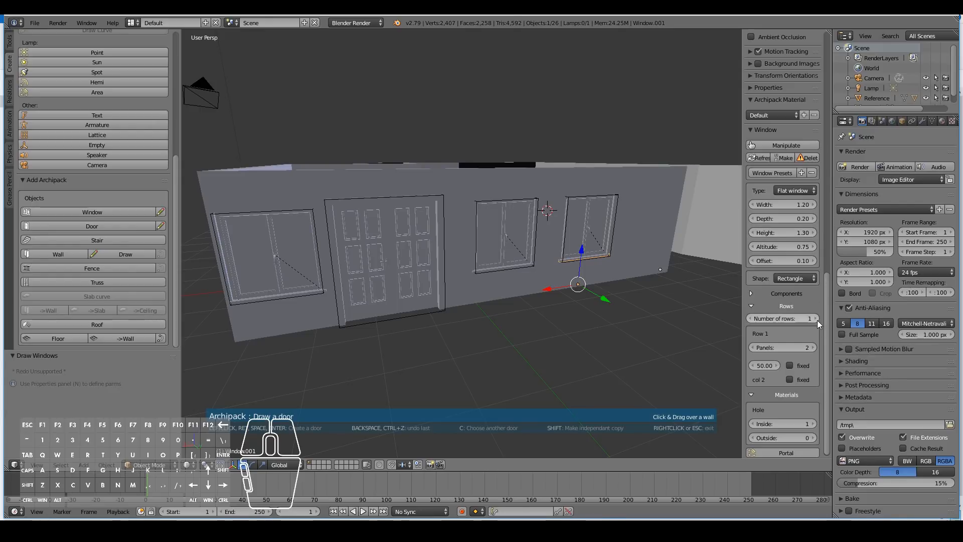
{"action": "left_click", "coordinate": [814, 318]}
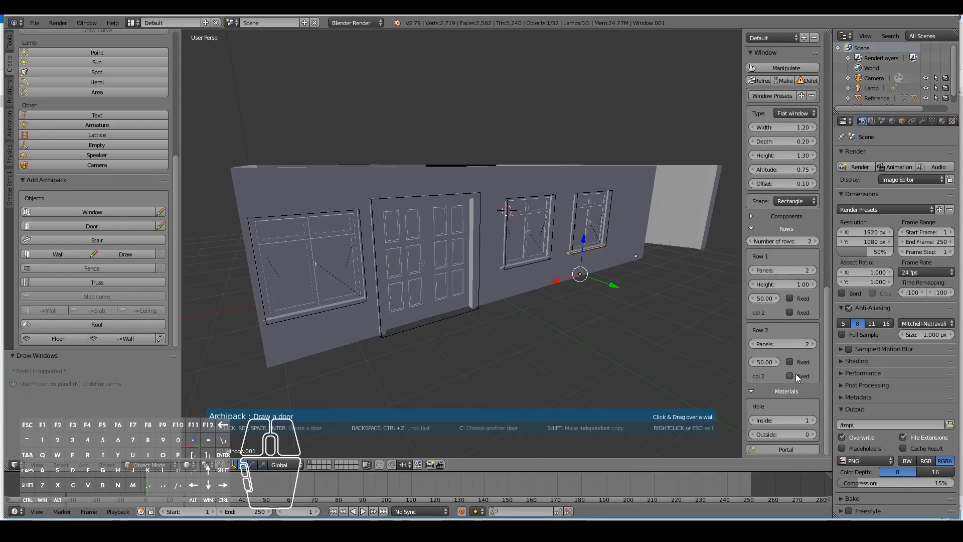
{"action": "mouse_move", "coordinate": [775, 350]}
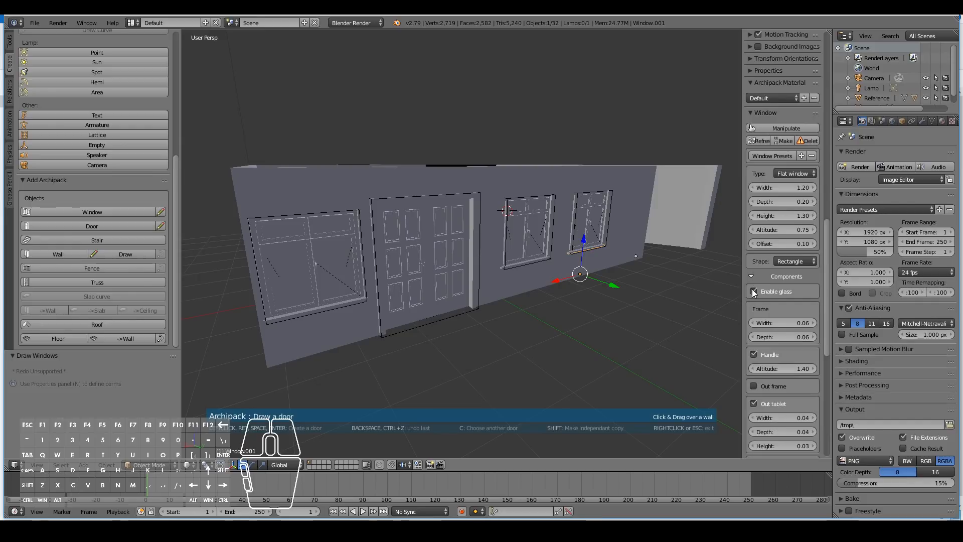
Step: Enable glass under Components for the window glazing
{"action": "left_click", "coordinate": [753, 290]}
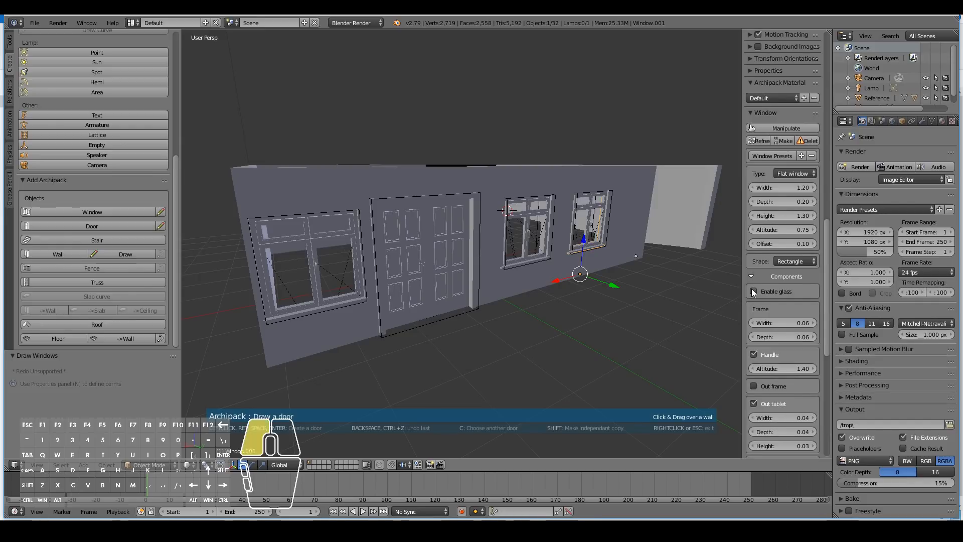
{"action": "left_click", "coordinate": [754, 291]}
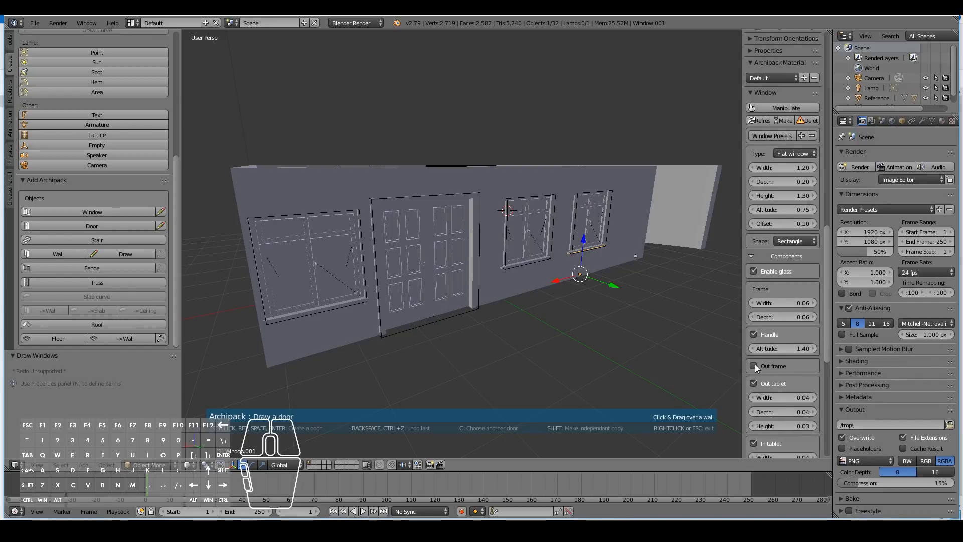
{"action": "scroll", "scroll_direction": "down", "scroll_amount": 3}
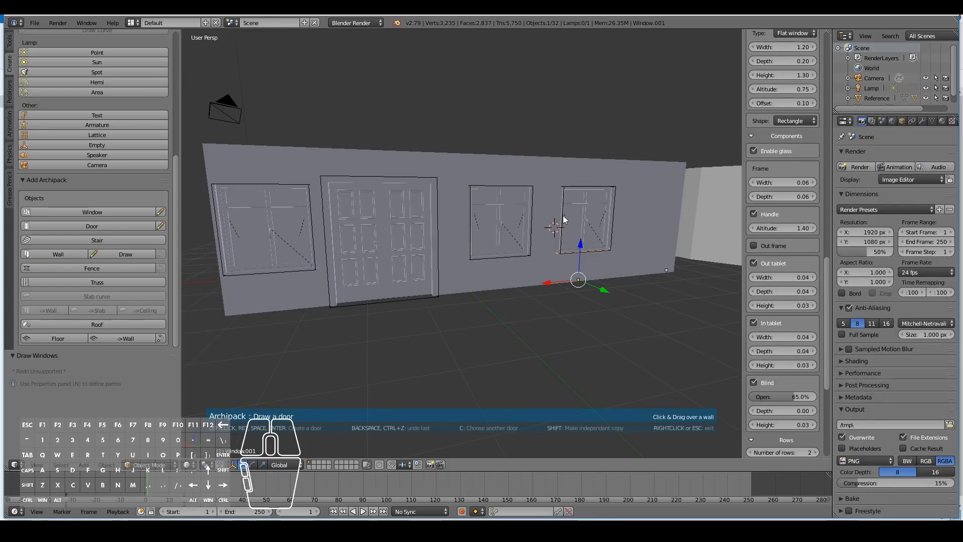
{"action": "mouse_move", "coordinate": [498, 147]}
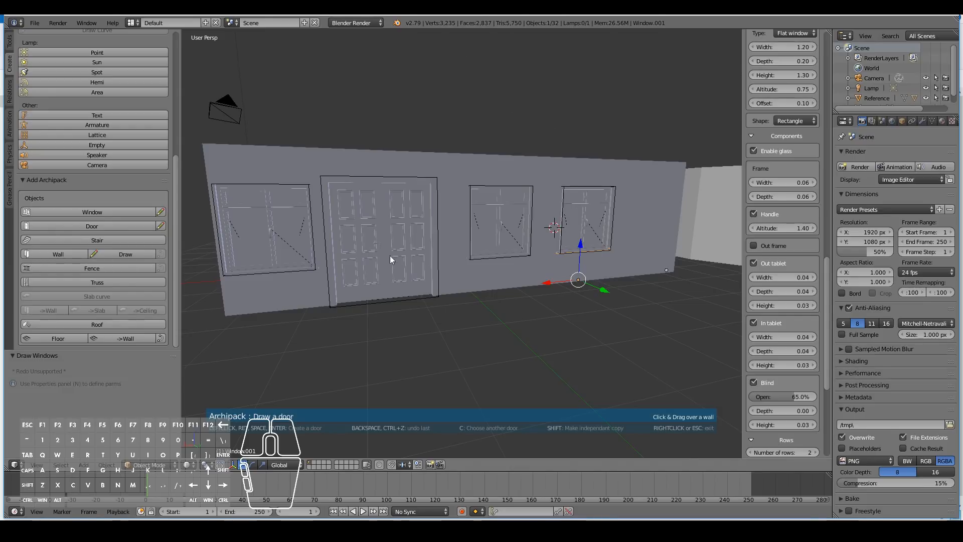
{"action": "mouse_move", "coordinate": [565, 354]}
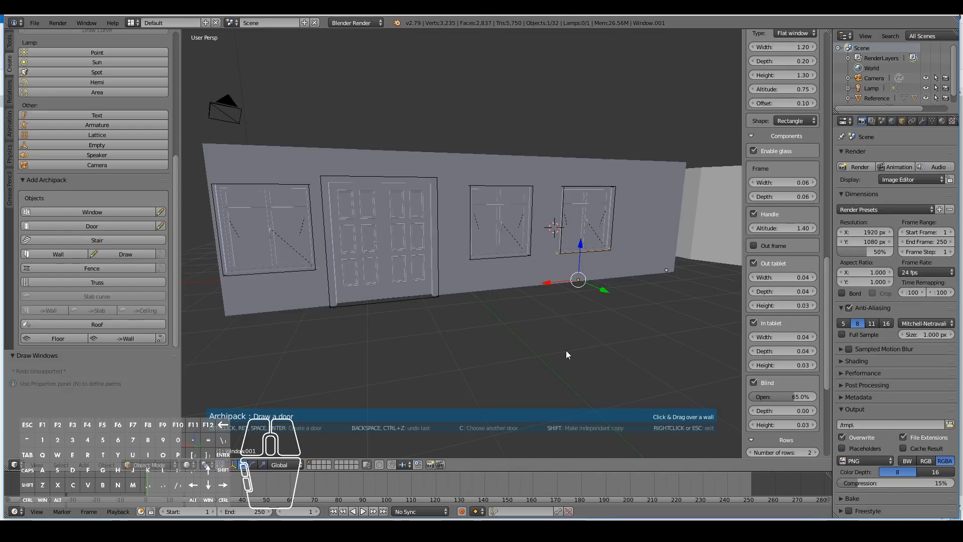